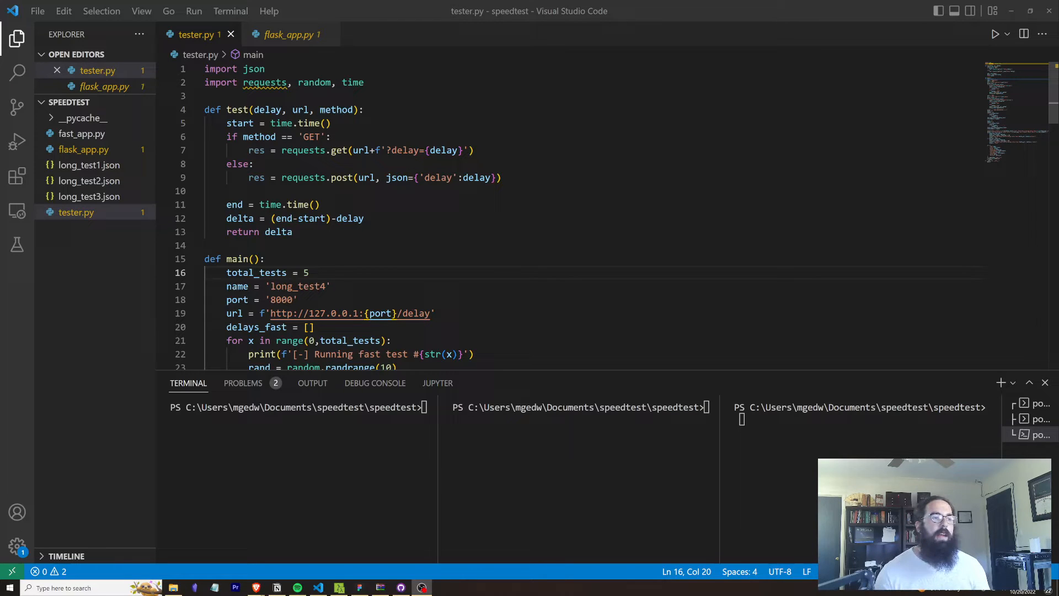
mouse_move(257, 272)
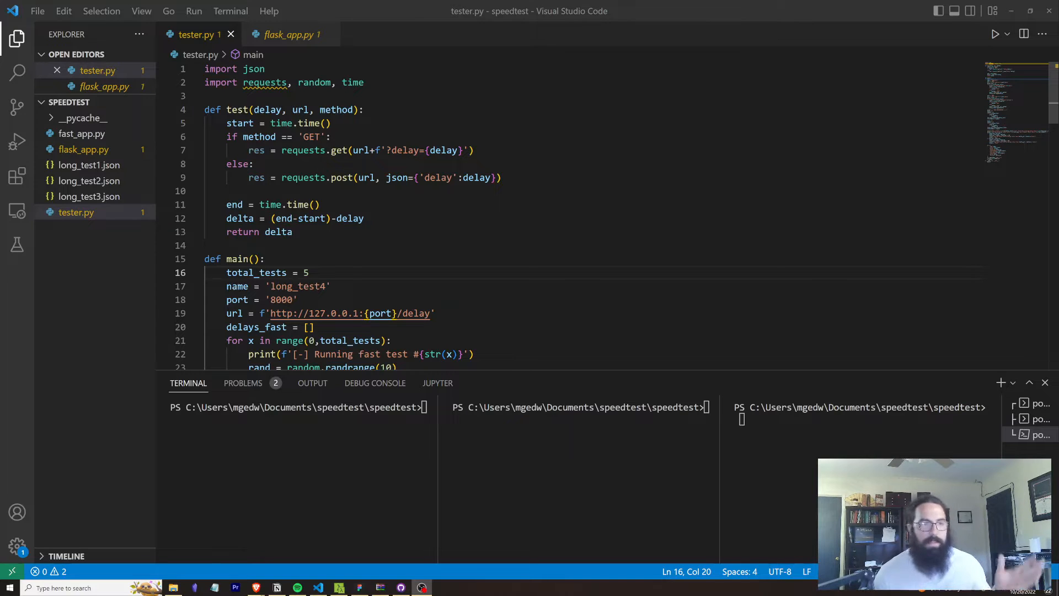
Scroll through the main test loop in tester.py.
scroll("down", 3)
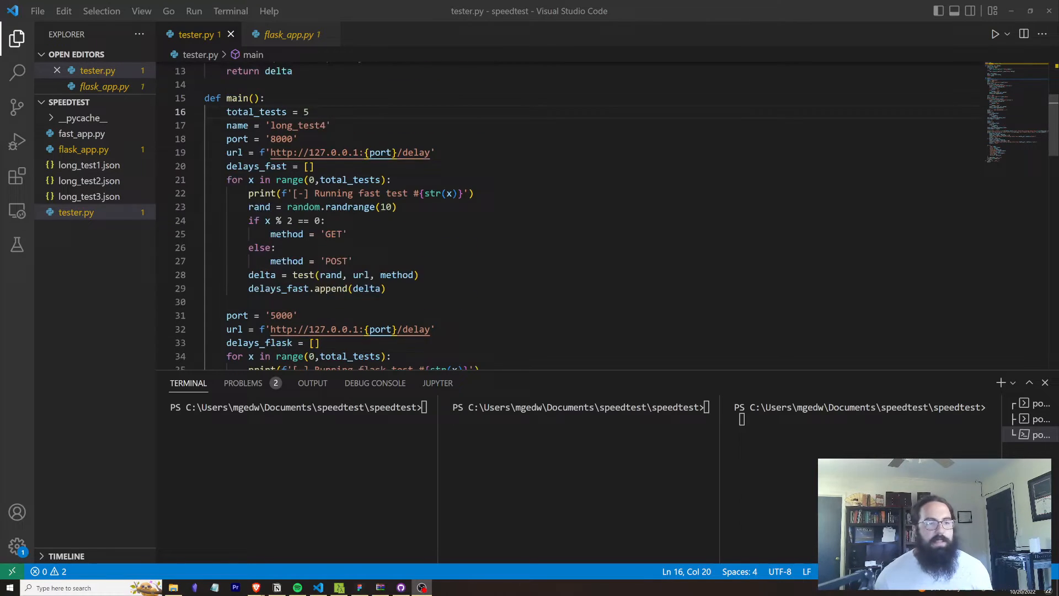
scroll("down", 3)
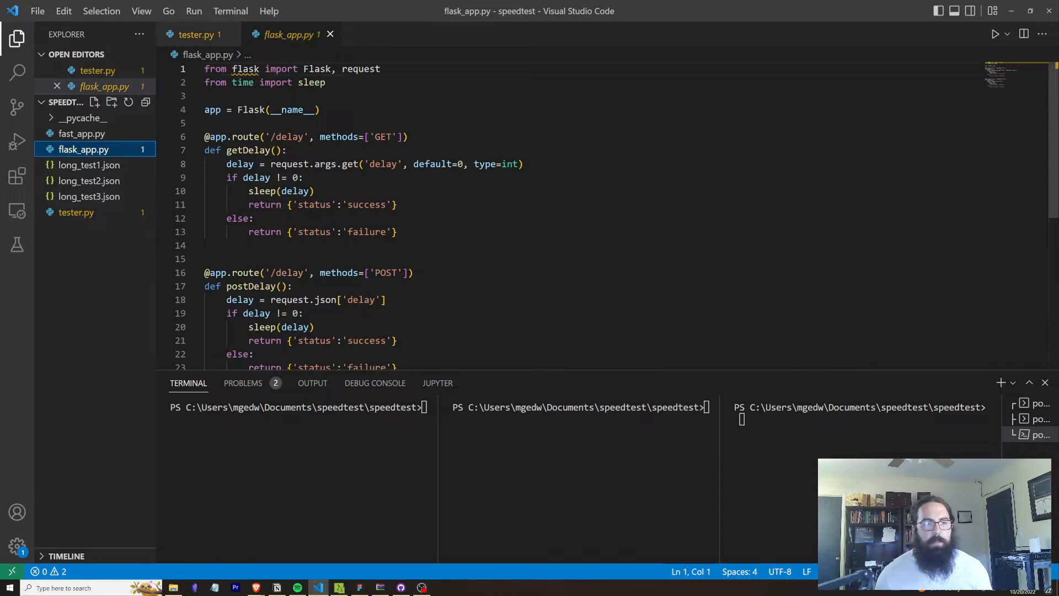
Walk through Flask's postDelay handler and its JSON delay lookup, then open fast_app.py.
double_click(286, 136)
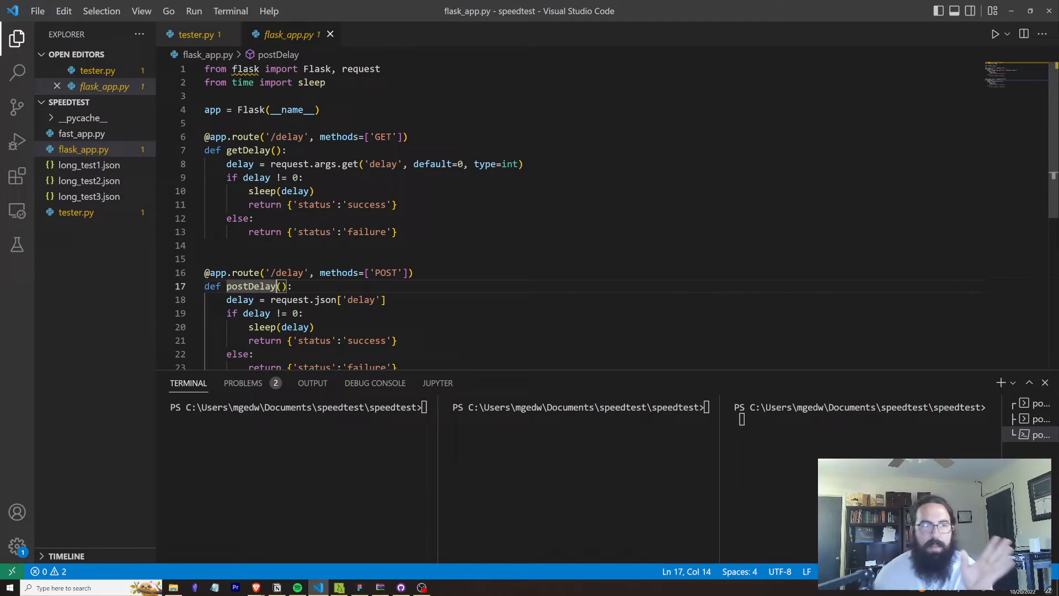
mouse_move(76, 212)
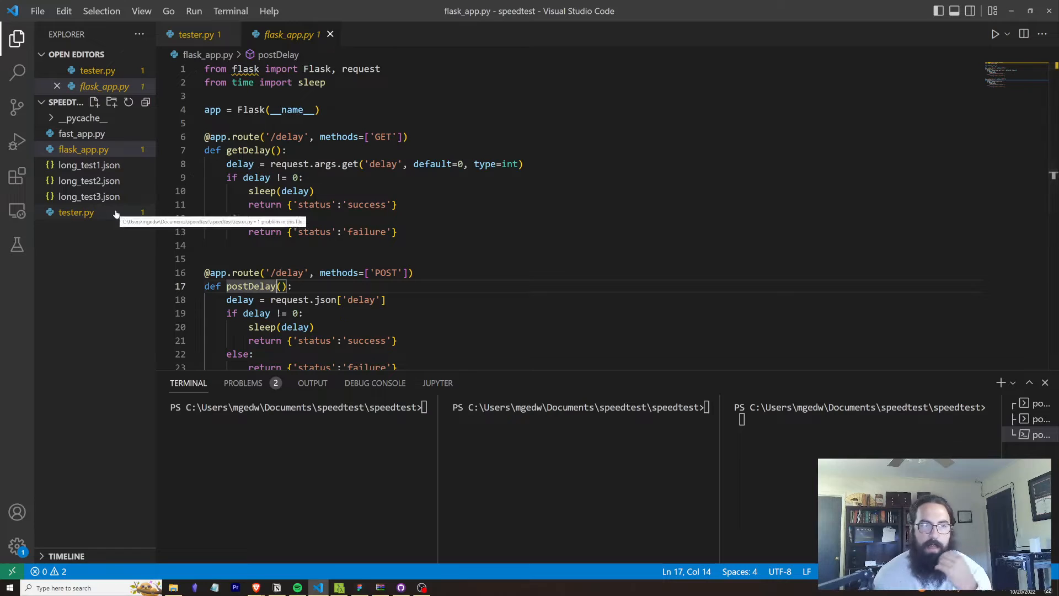
scroll("down", 3)
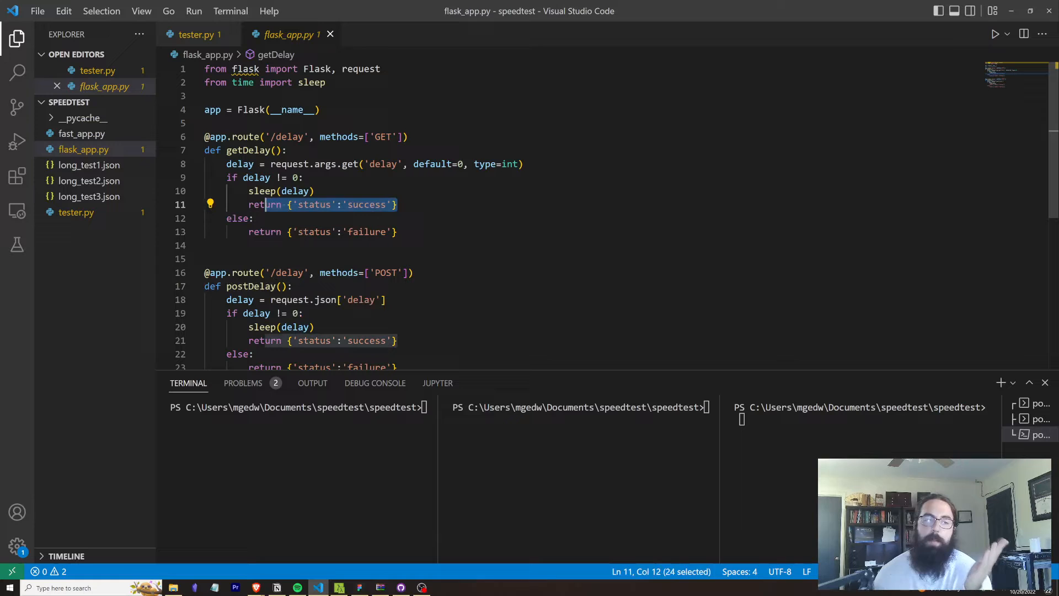
left_click(356, 300)
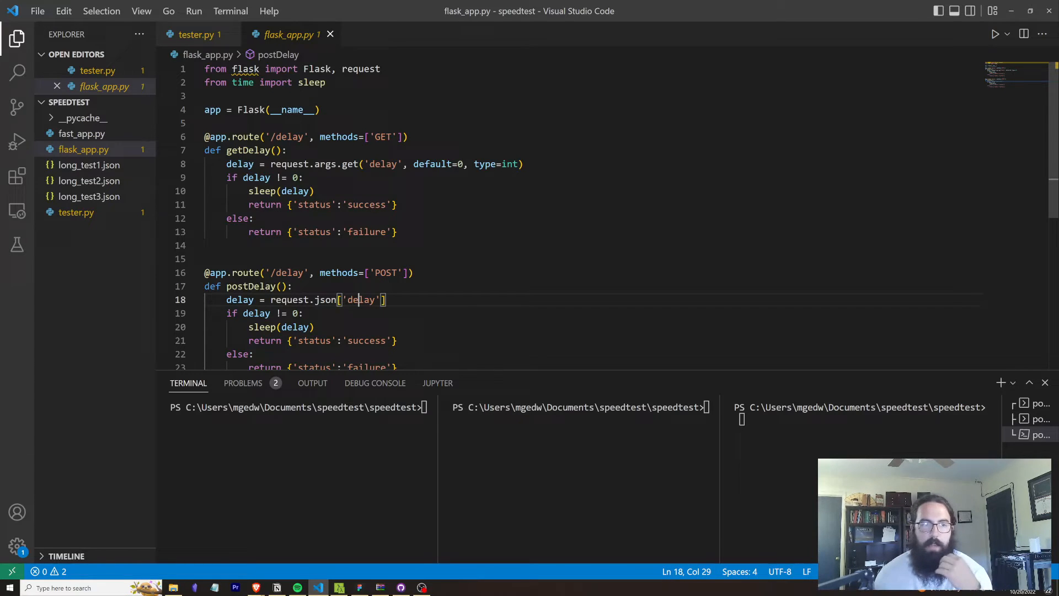
scroll("down", 3)
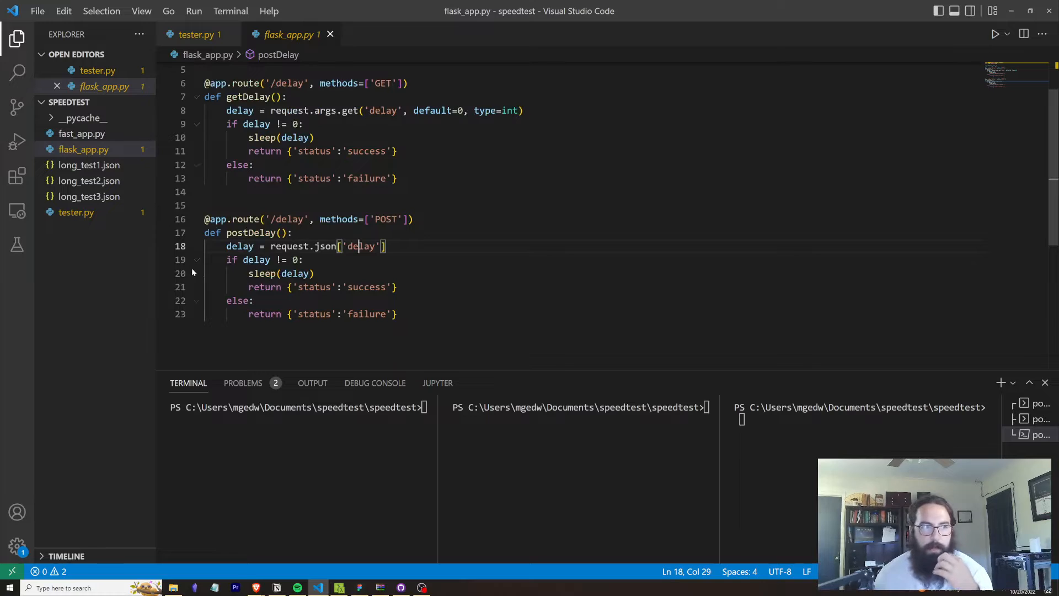
left_click(81, 133)
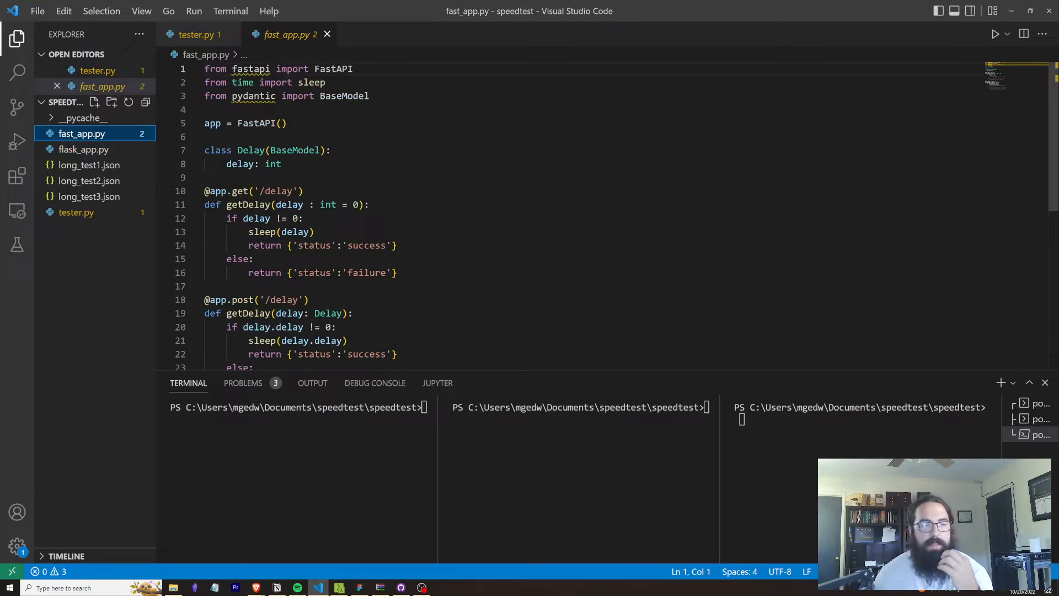
Compare Flask's request.args handling with FastAPI's Delay model class, ending on flask_app.py.
scroll("down", 3)
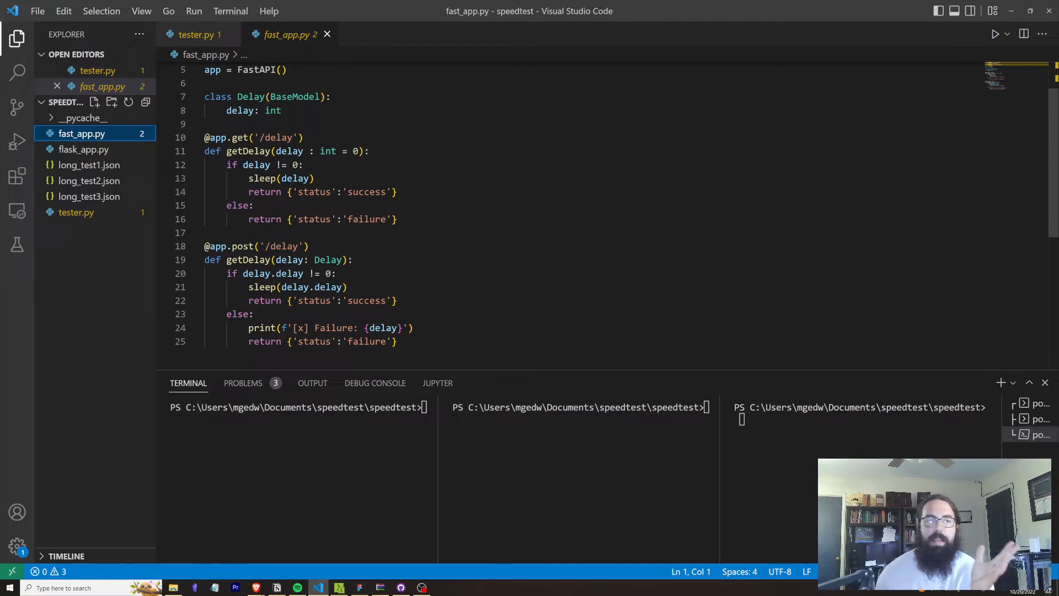
left_click(84, 150)
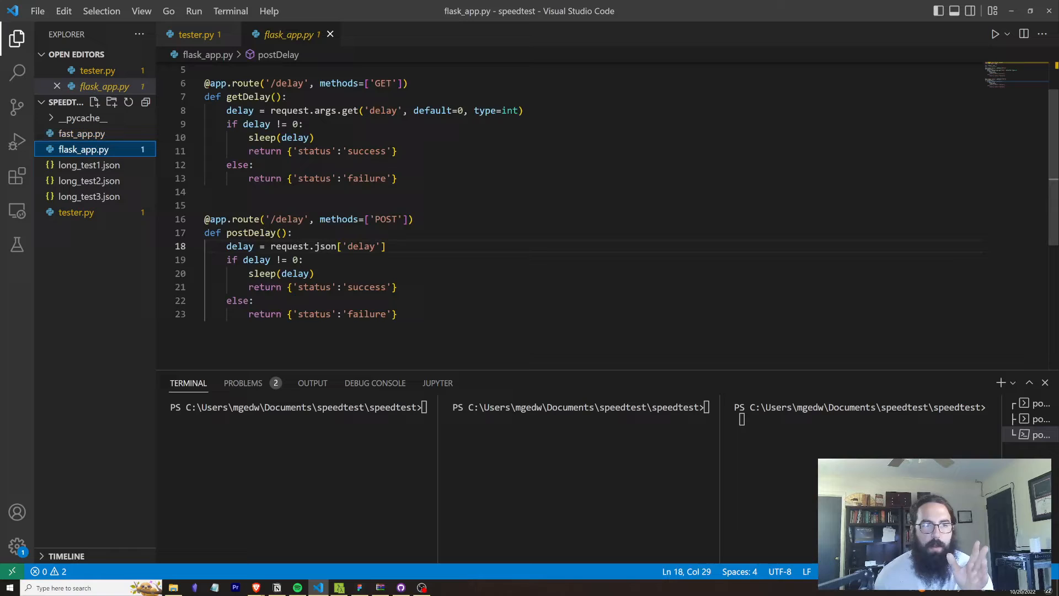
left_click(81, 133)
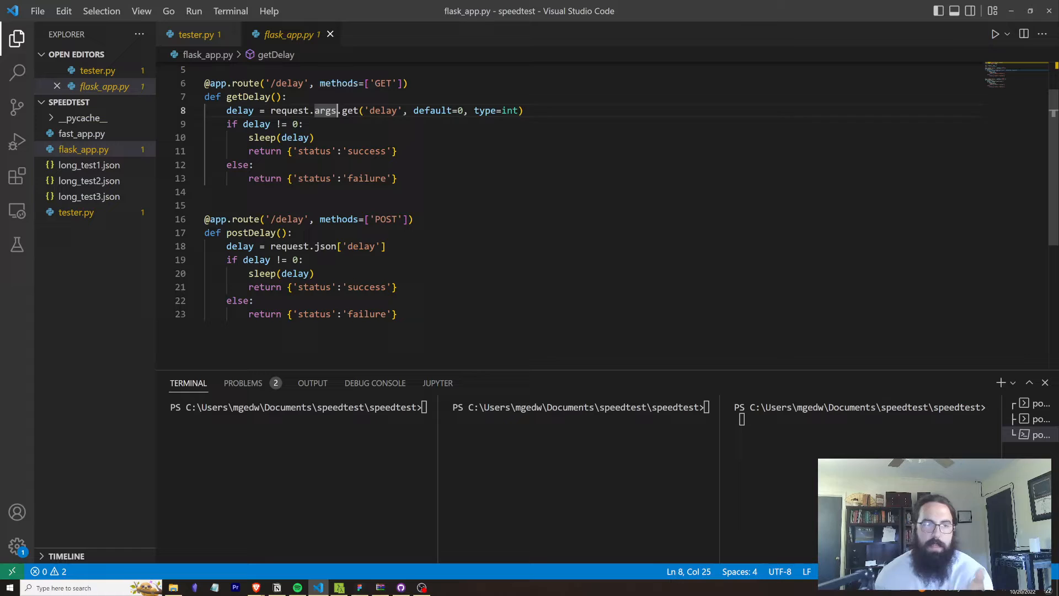
left_click(82, 133)
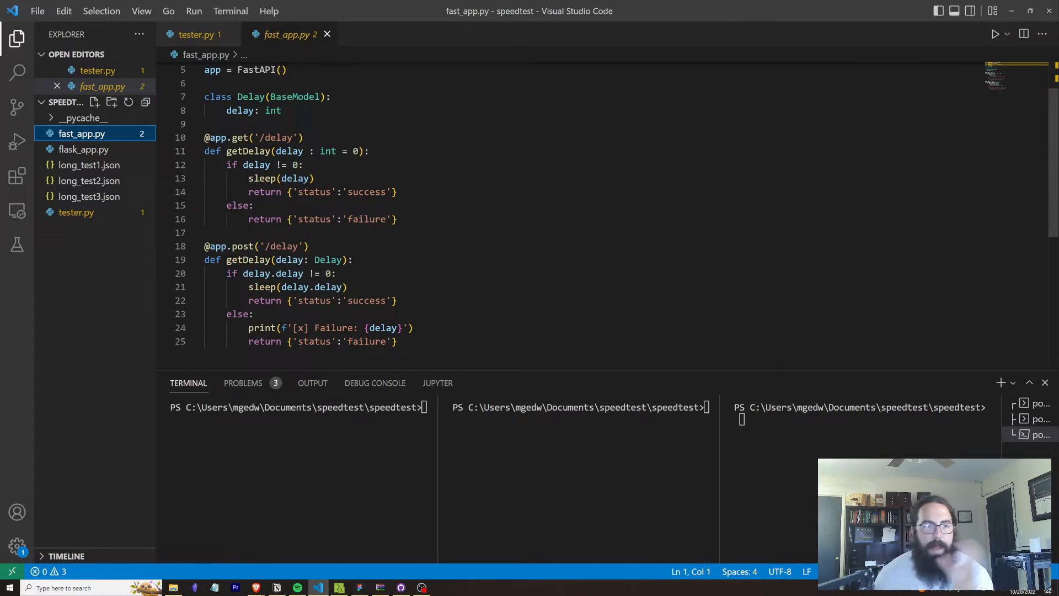
left_click_drag(205, 96, 282, 110)
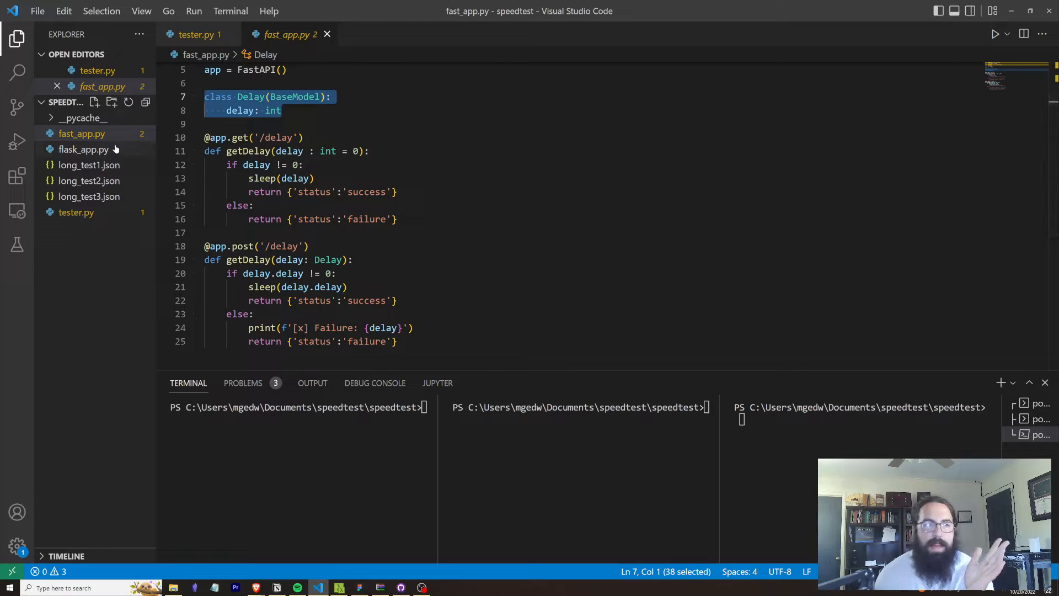
left_click(83, 149)
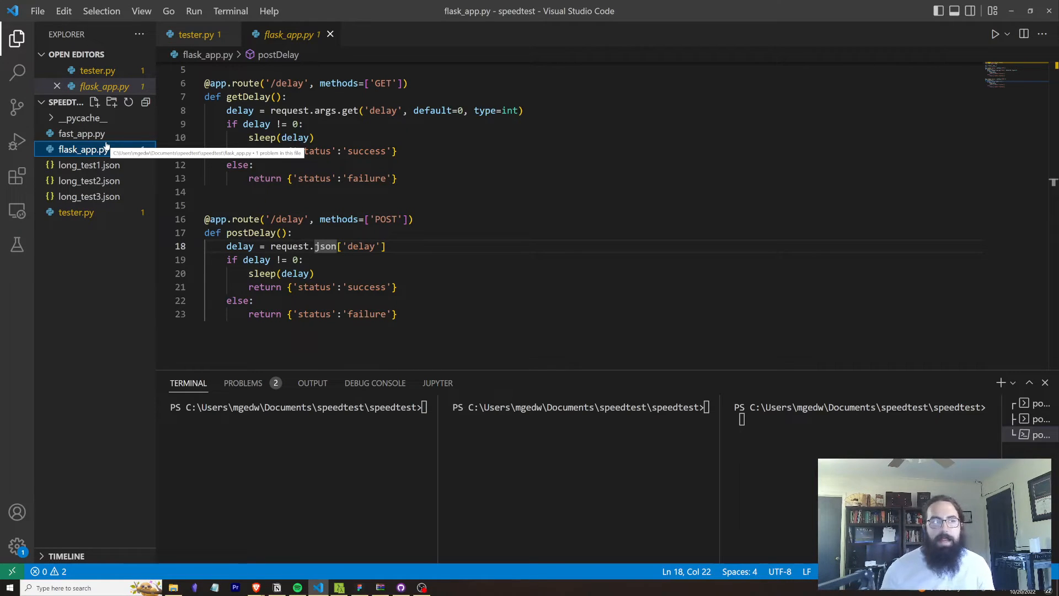
Try adding 'GET' to the POST route's methods, revert it, save, and open fast_app.py.
left_click(82, 133)
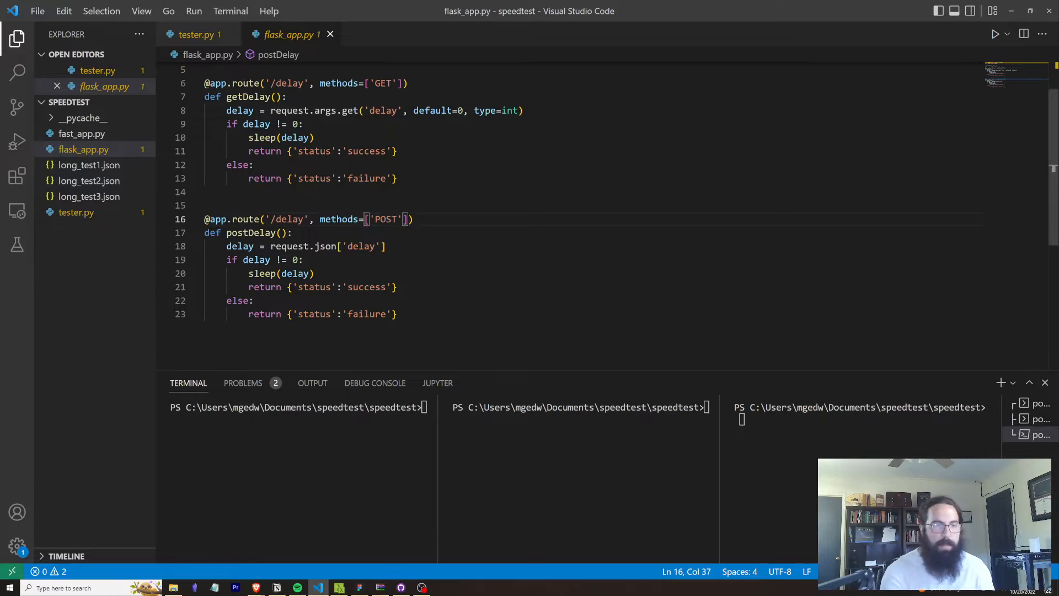
type(",'GET'")
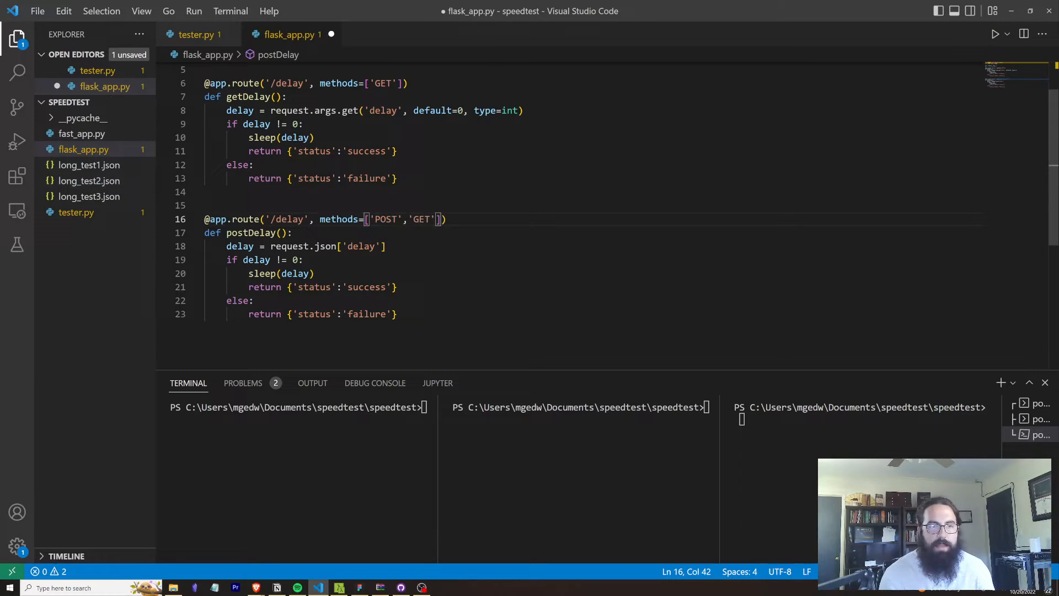
key("BackSpace")
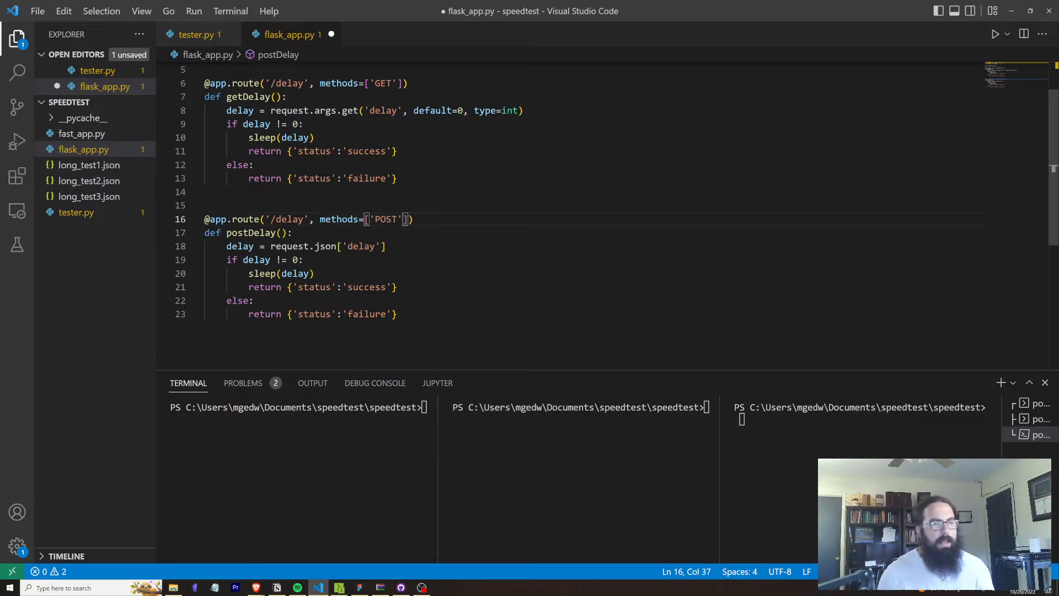
key("ctrl+s")
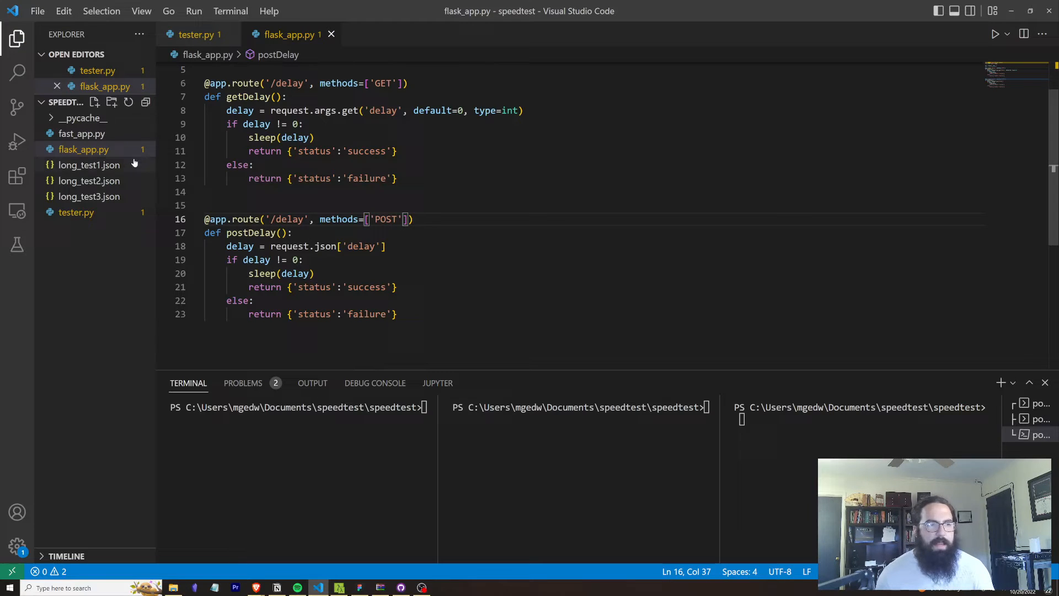
left_click(82, 150)
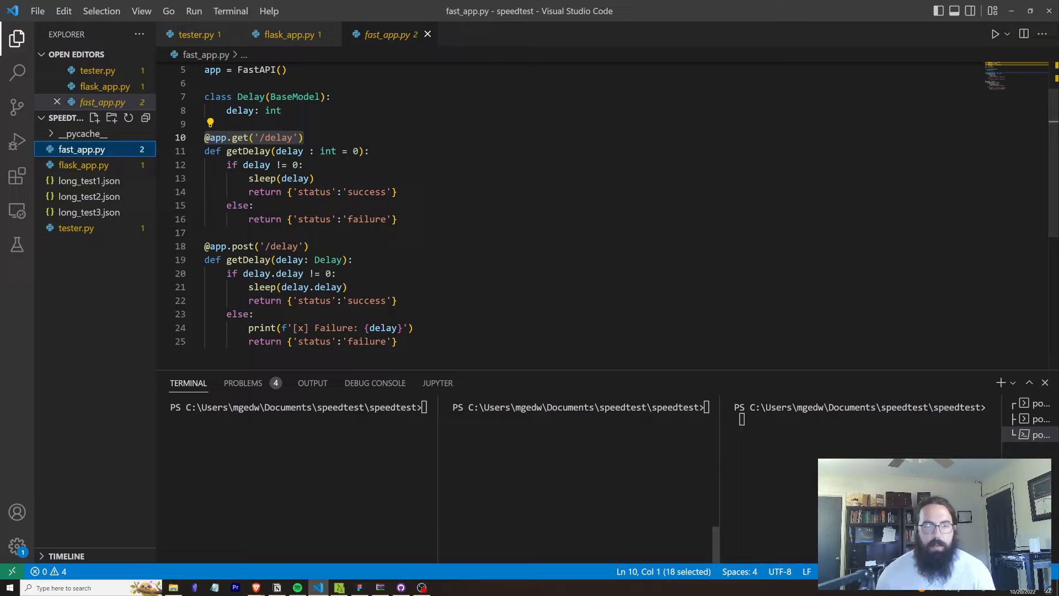
left_click(77, 228)
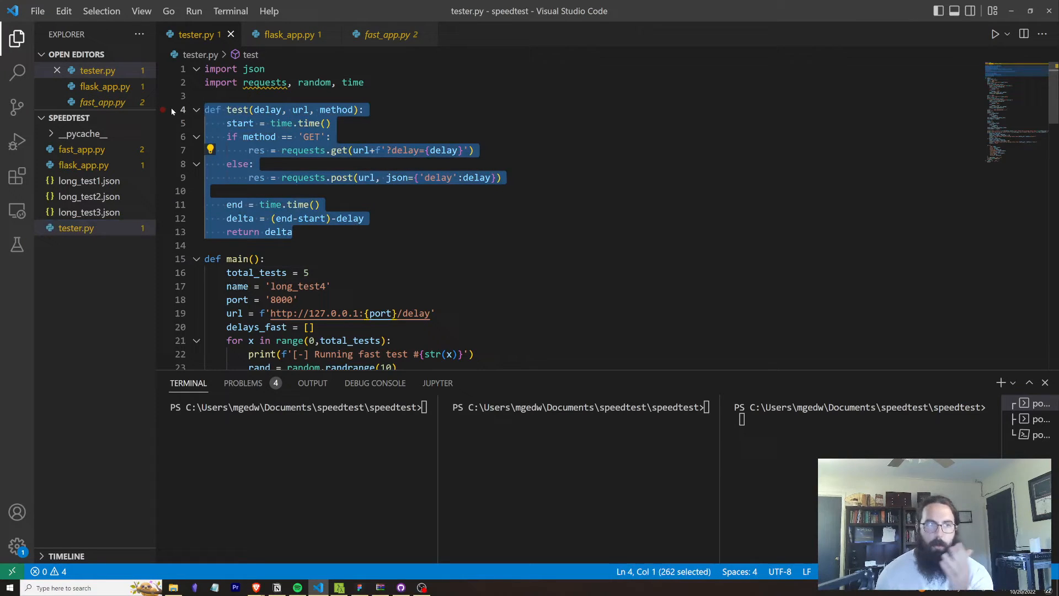
left_click(370, 150)
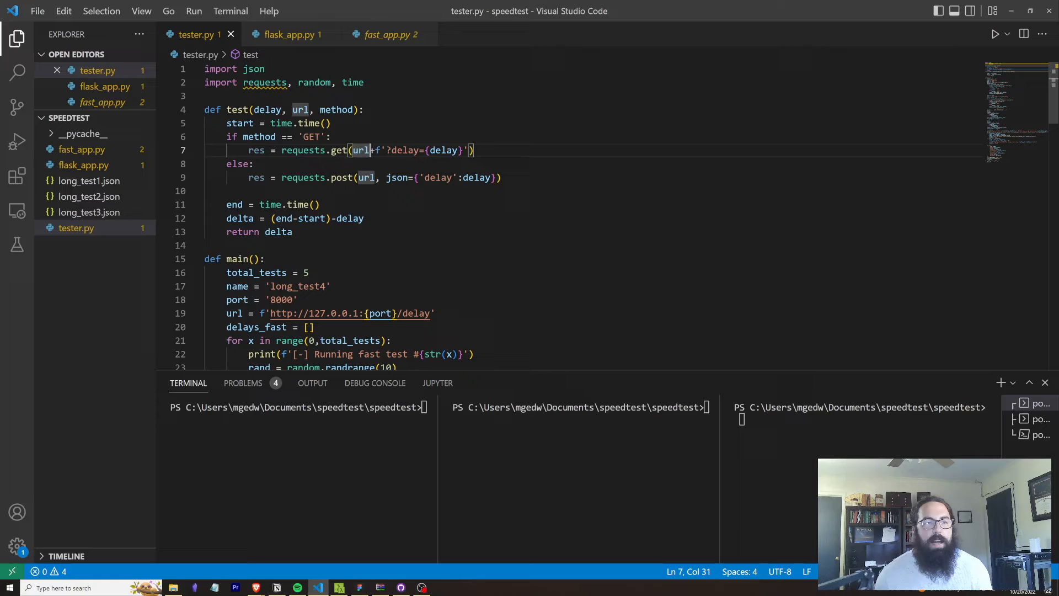
left_click_drag(387, 150, 464, 150)
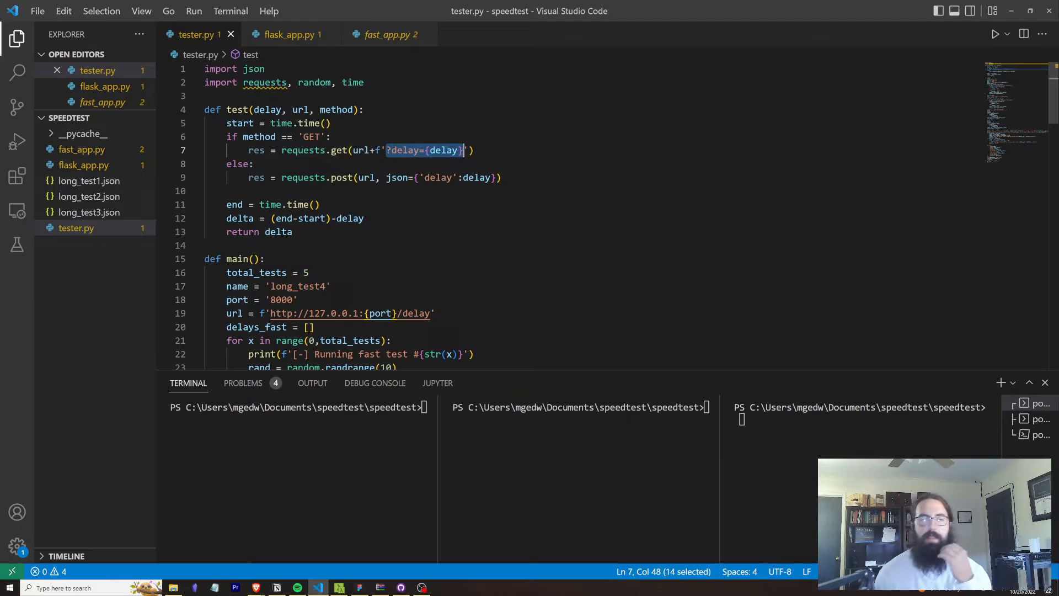
mouse_move(303, 150)
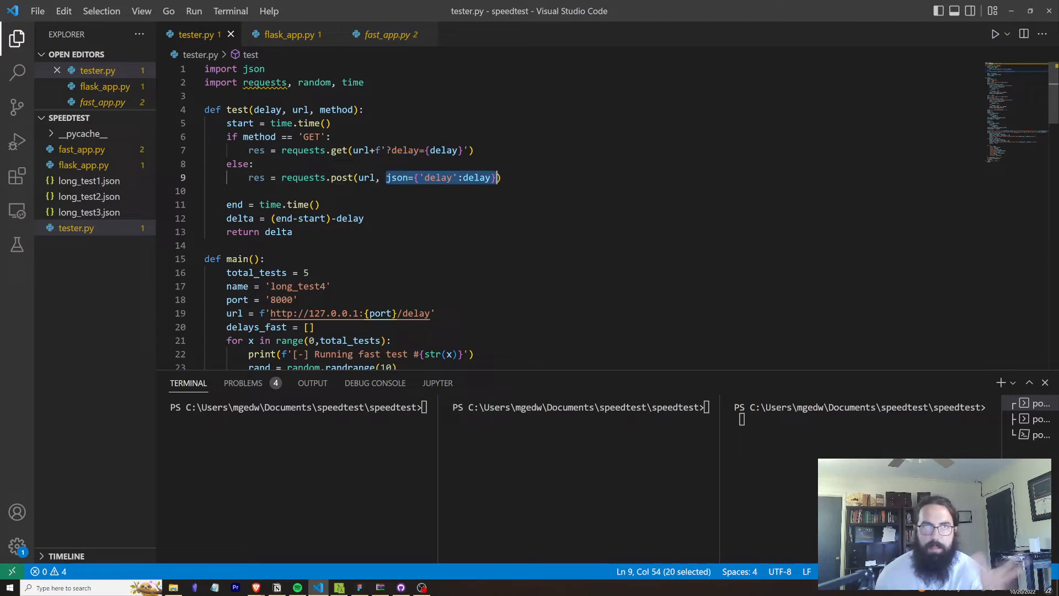
mouse_move(303, 150)
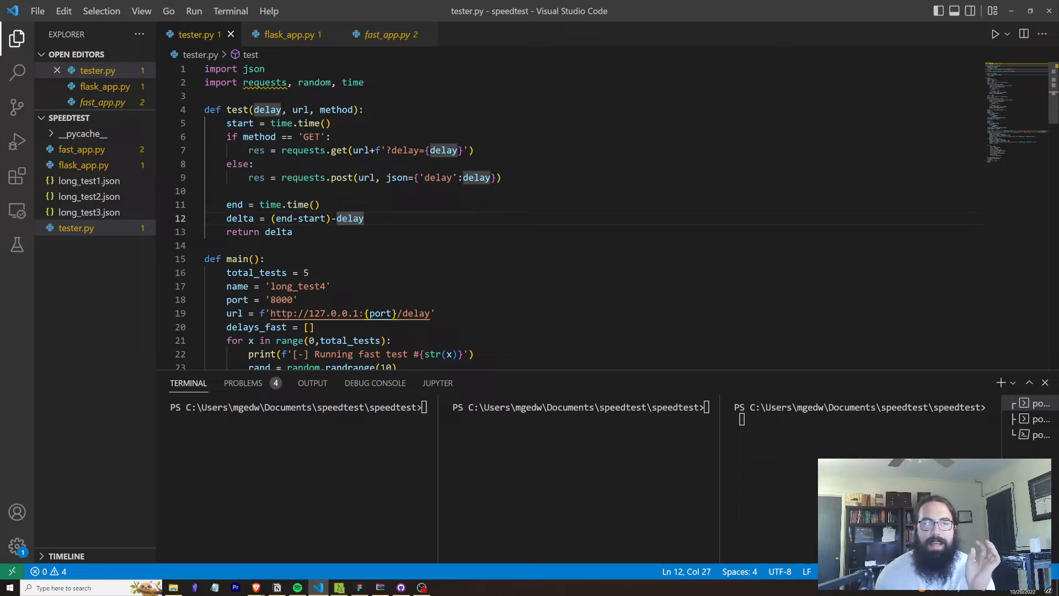
mouse_move(256, 271)
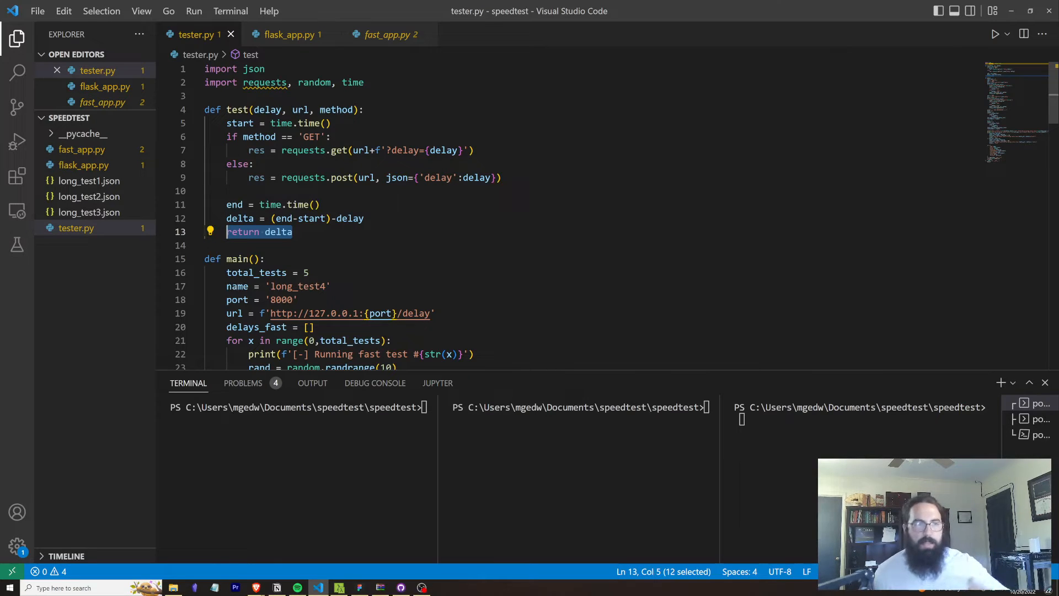
scroll("down", 3)
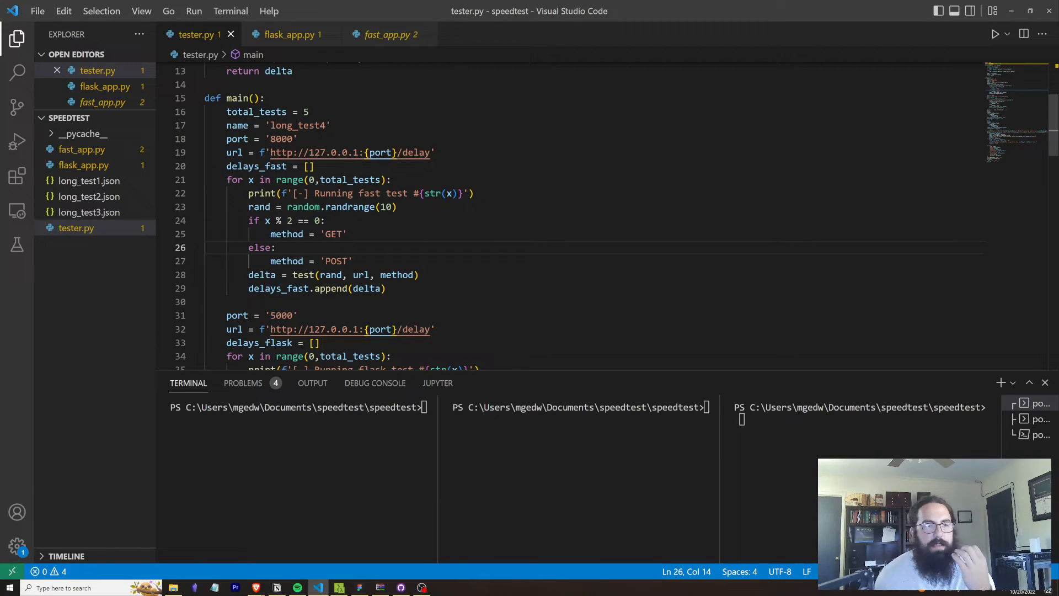
left_click_drag(248, 207, 376, 207)
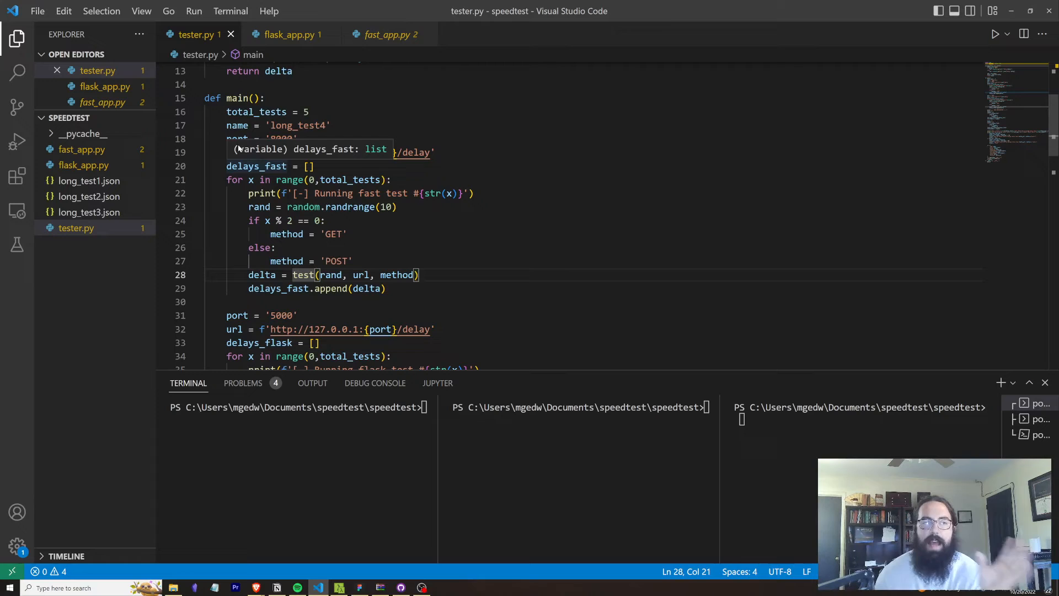
mouse_move(237, 138)
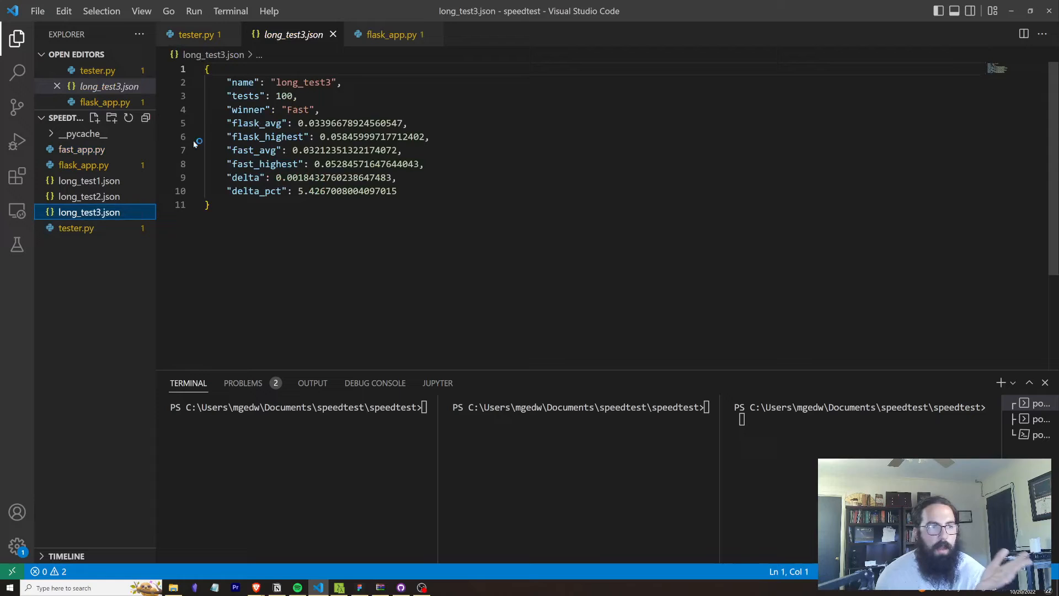
mouse_move(83, 165)
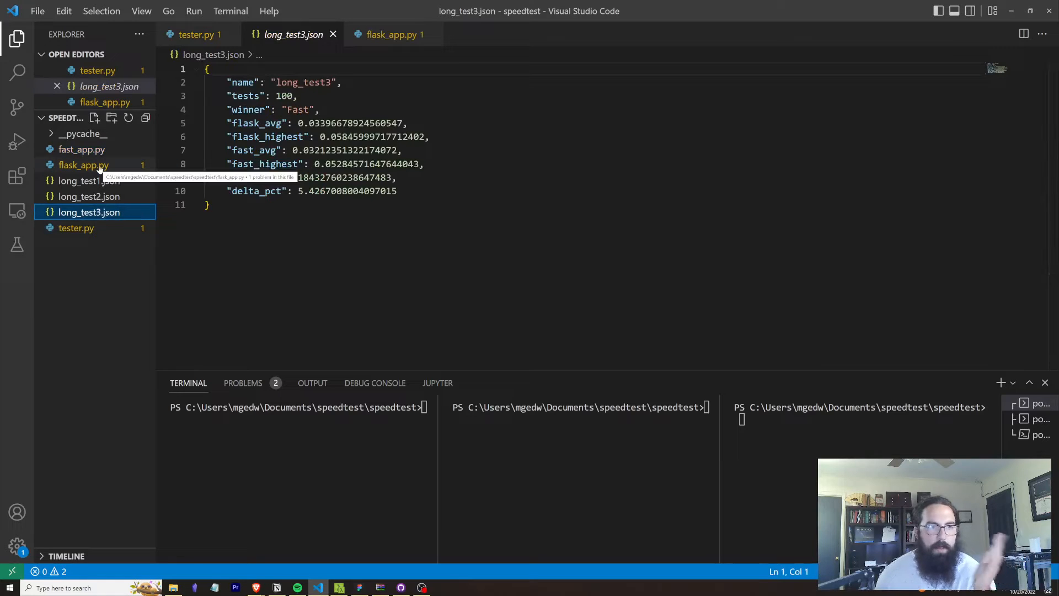
left_click(84, 165)
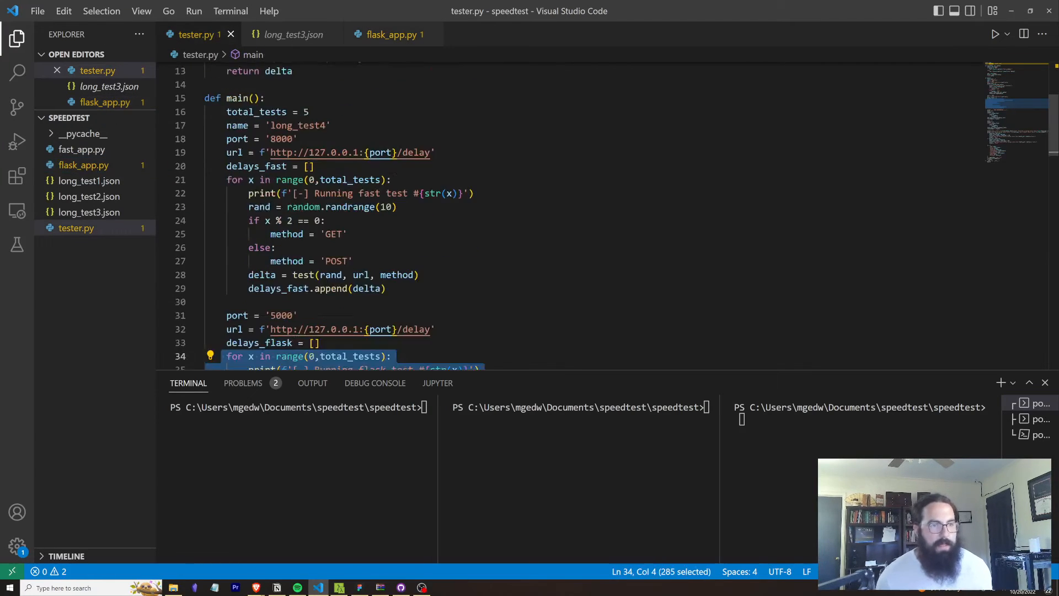
scroll("down", 3)
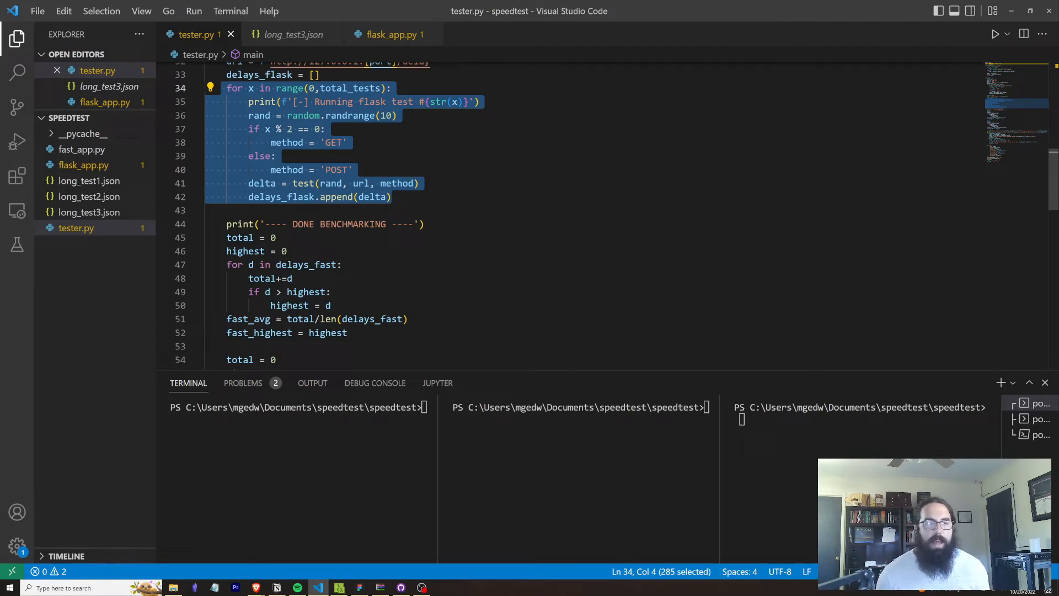
Read tester.py's averaging and JSON-writing code, then open long_test3.json.
scroll("down", 3)
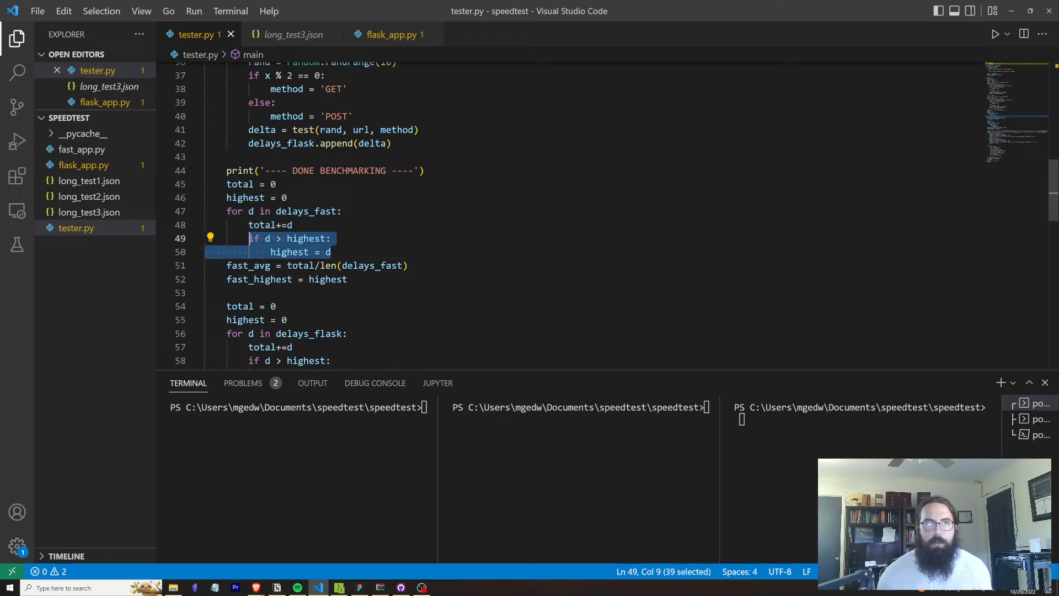
mouse_move(287, 225)
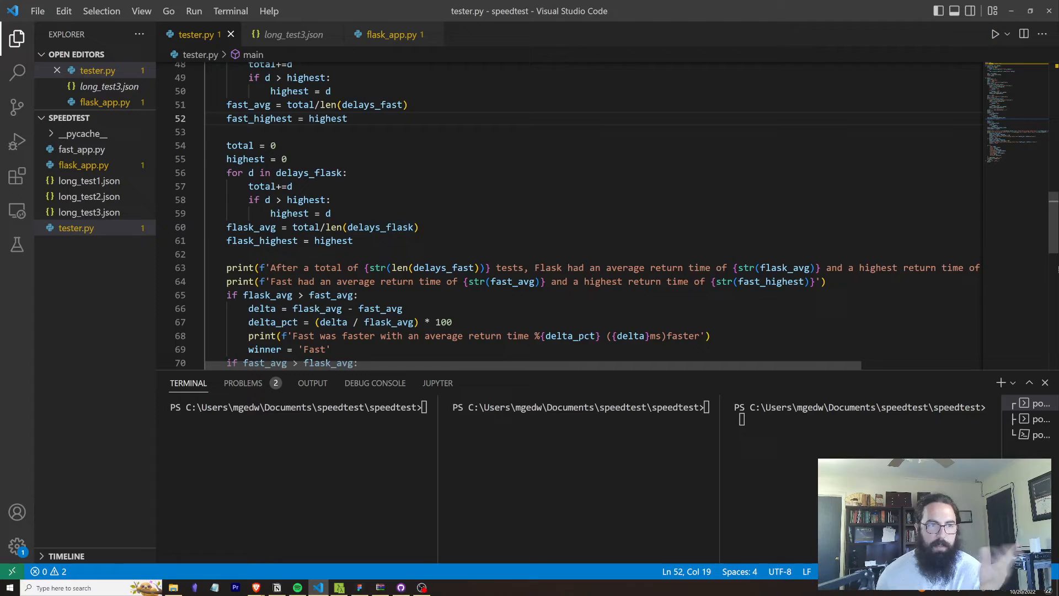
scroll("down", 3)
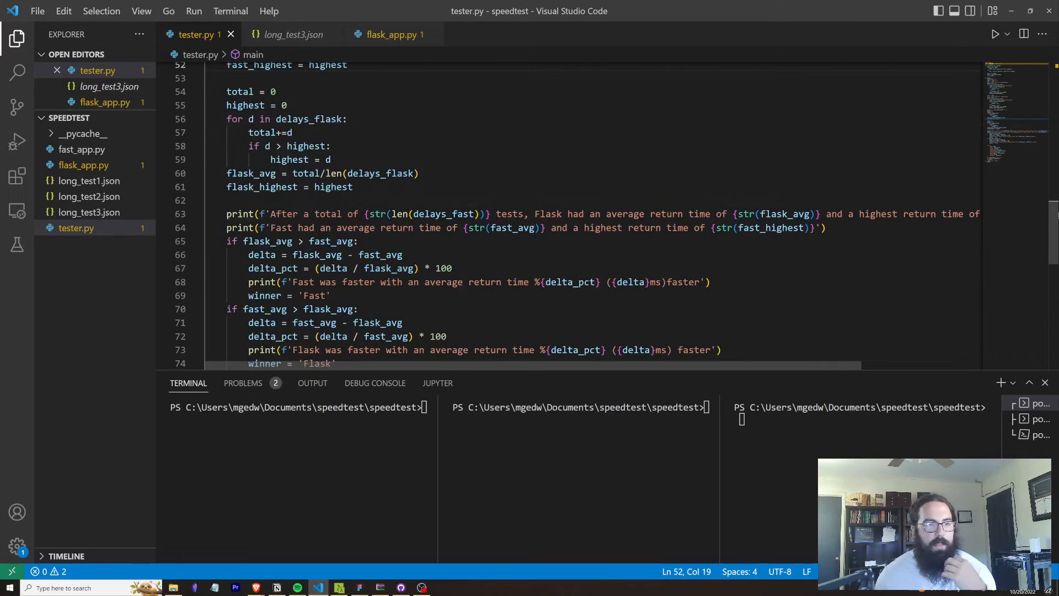
scroll("down", 3)
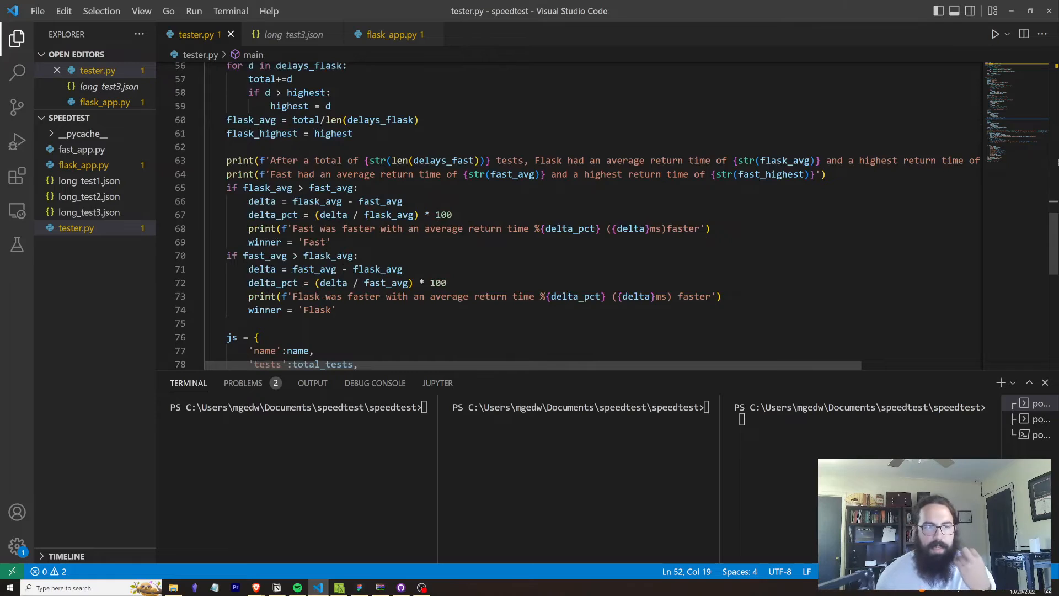
scroll("down", 3)
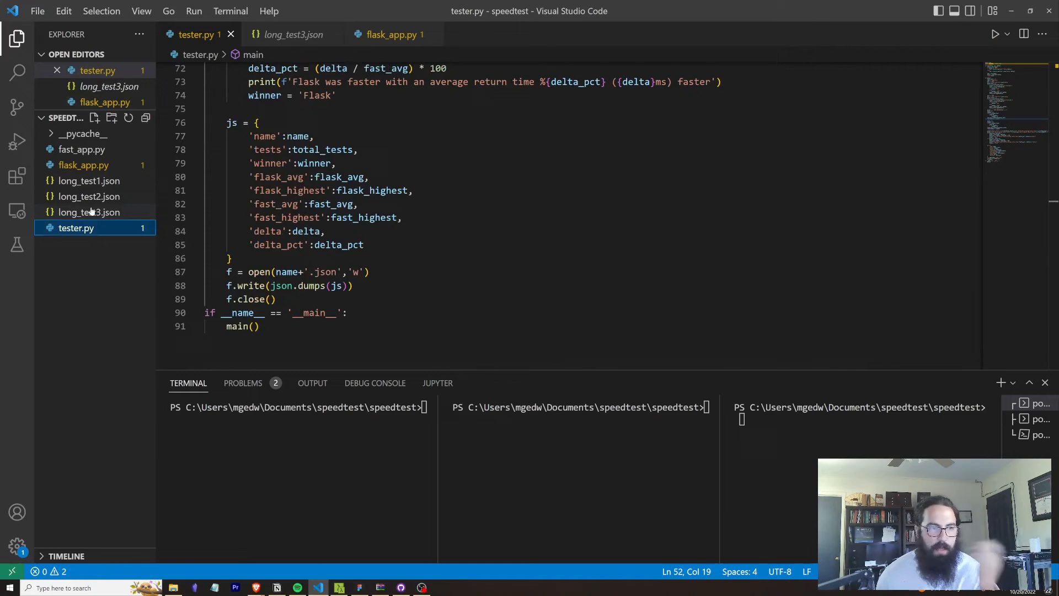
left_click(88, 212)
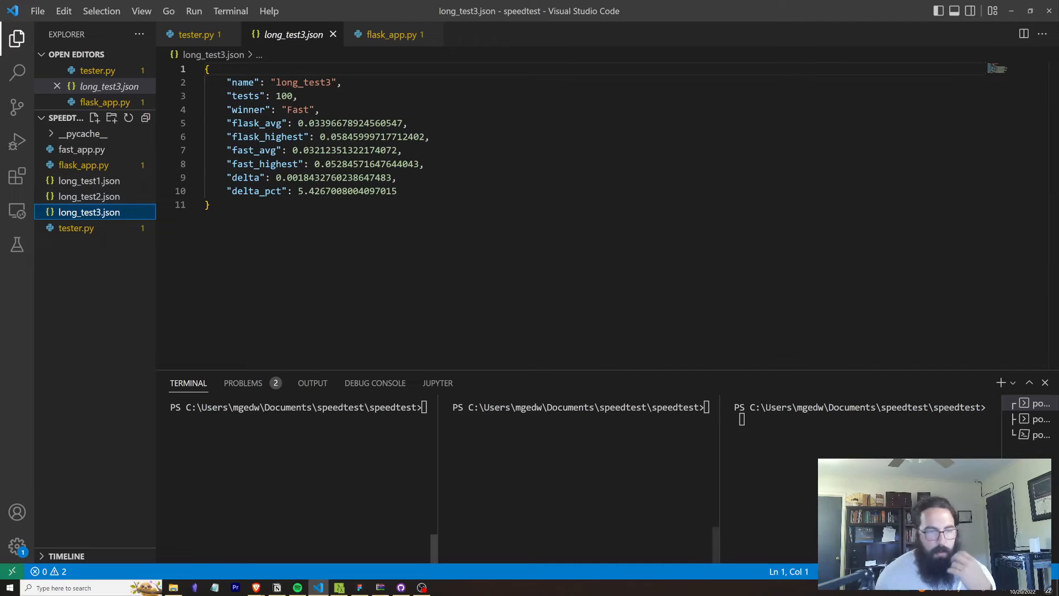
Run uvicorn fast_app:app, flask run and python .\tester.py in the three terminals.
type("uvicorn fast_app:app")
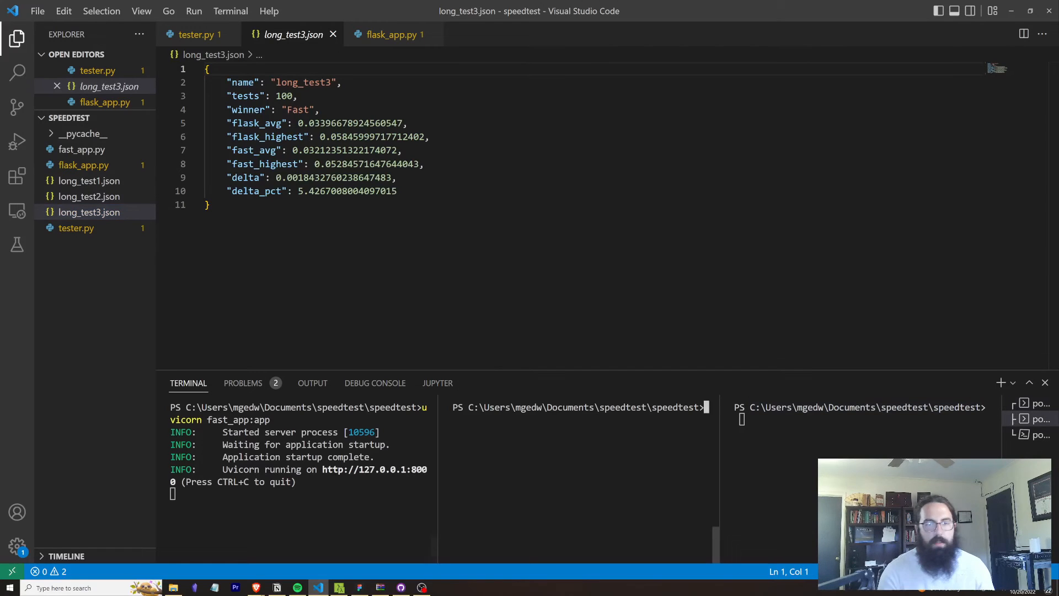
type("flask run")
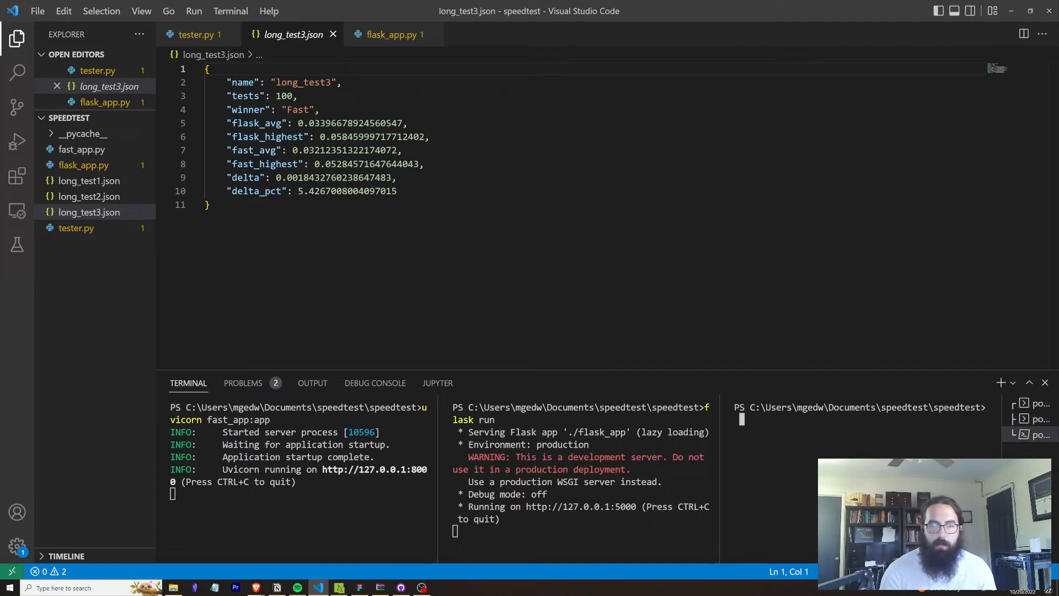
type("python .\\tester.py")
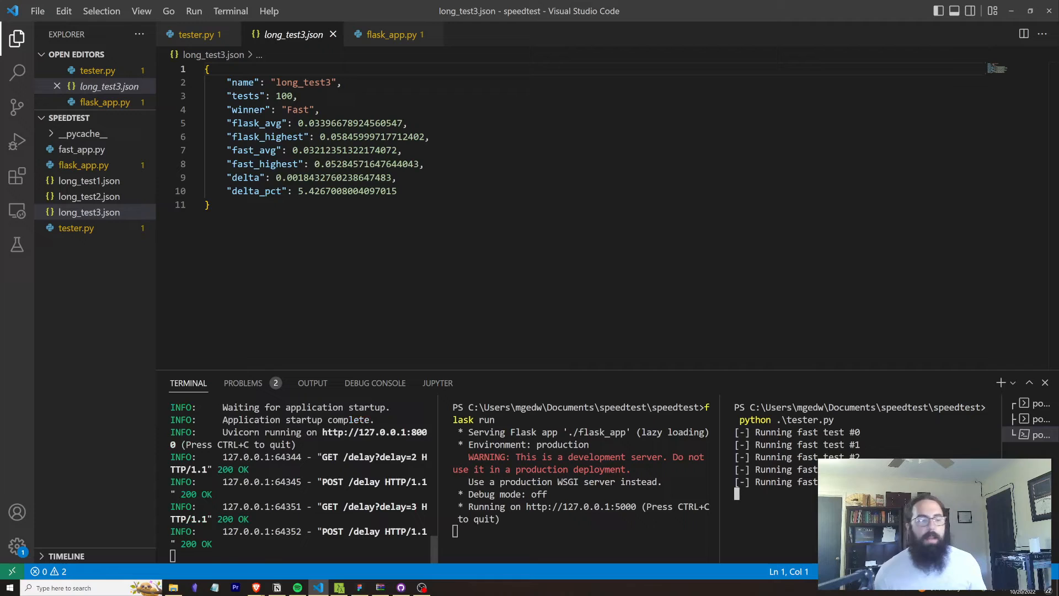
left_click(196, 34)
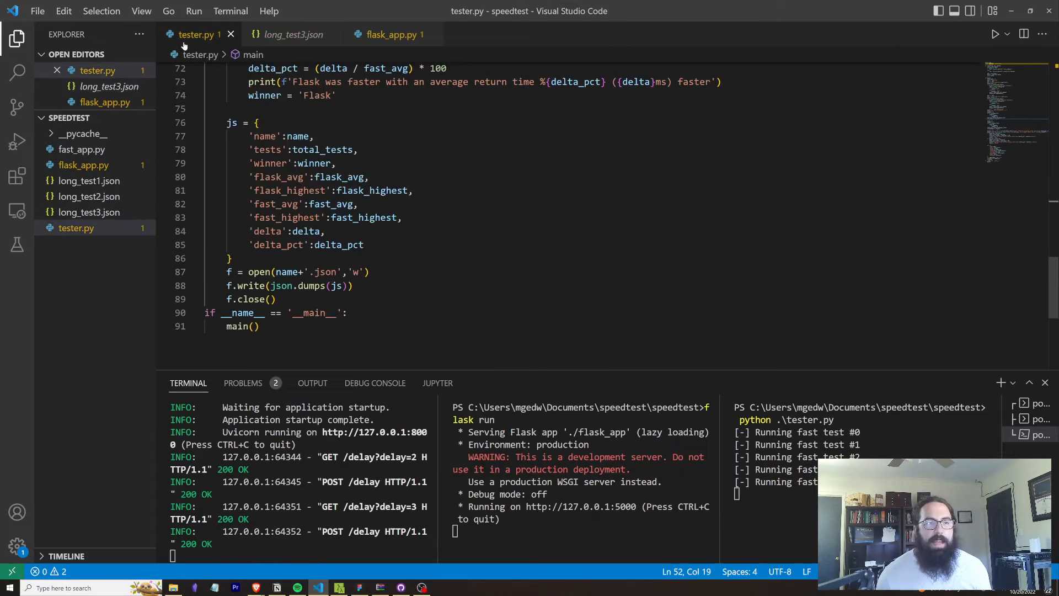
Show flask_app.py's delay routes while the benchmark finishes.
left_click(391, 35)
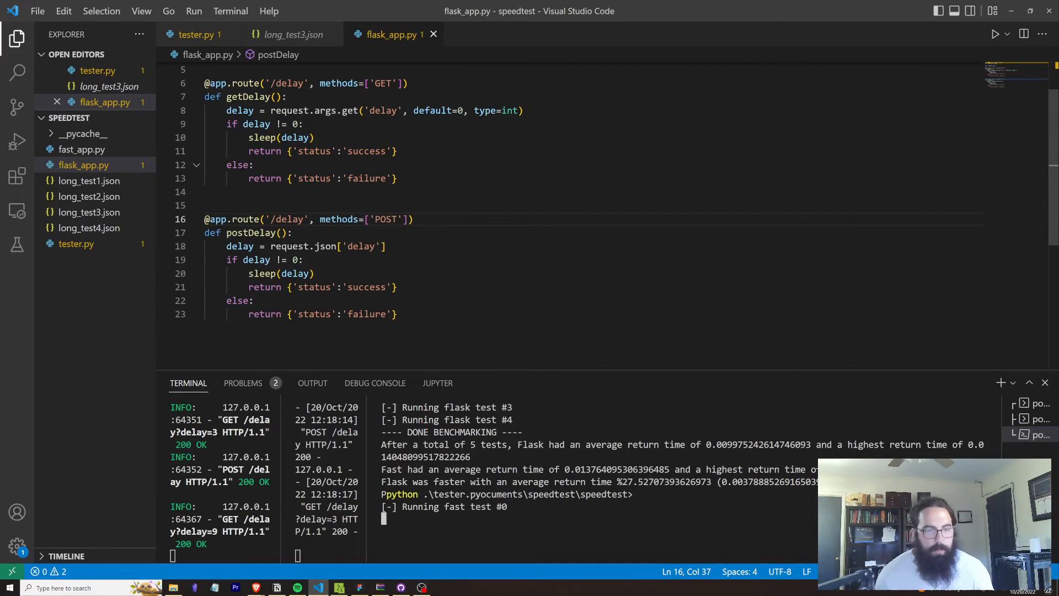
View long_test1, long_test2 and long_test3 results, selecting long_test3's delta_pct value.
left_click(88, 181)
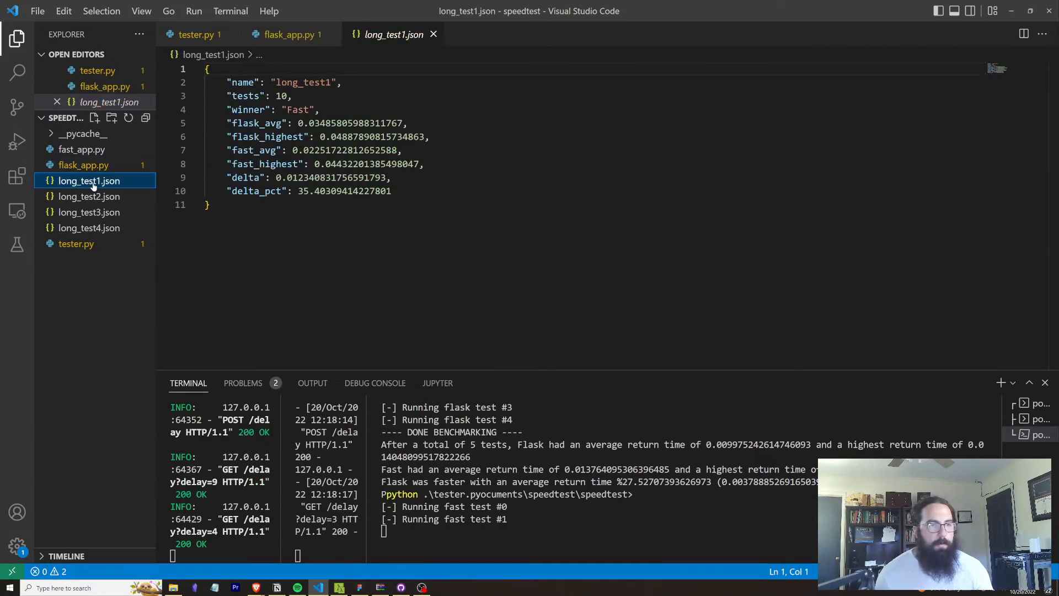
mouse_move(87, 196)
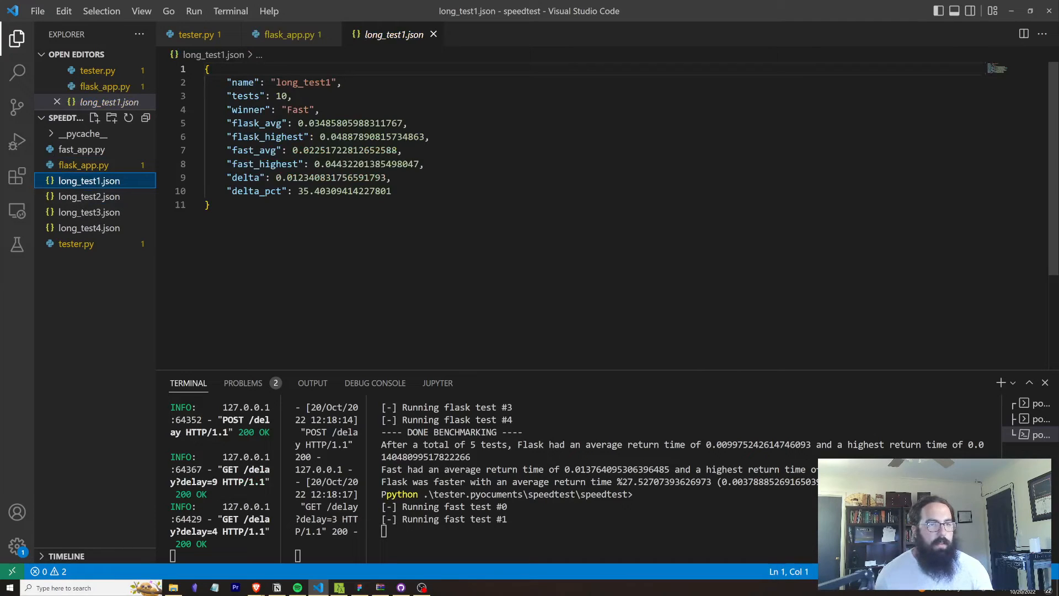
double_click(280, 96)
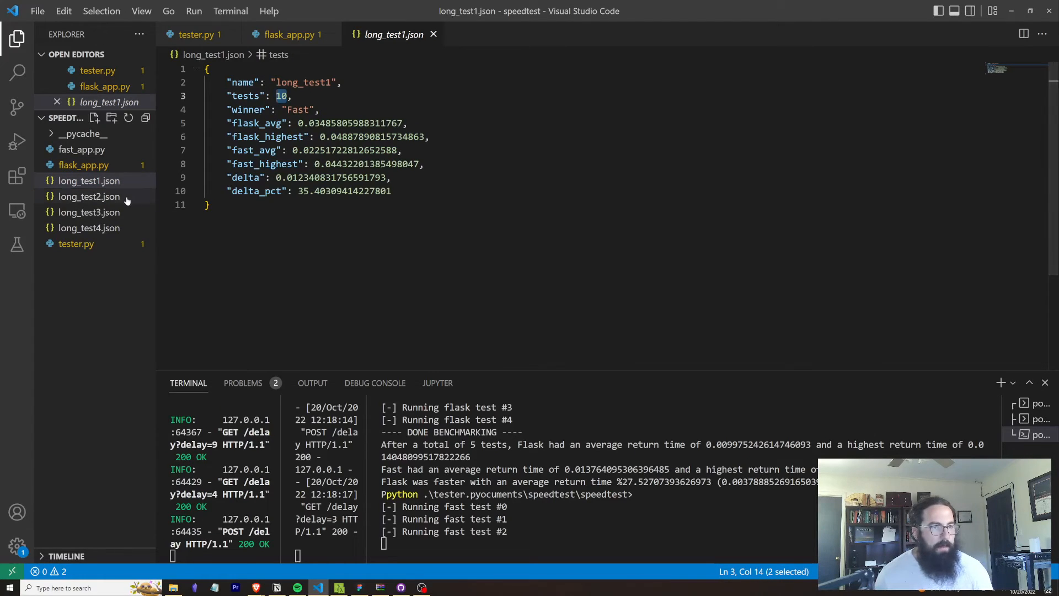
left_click(88, 195)
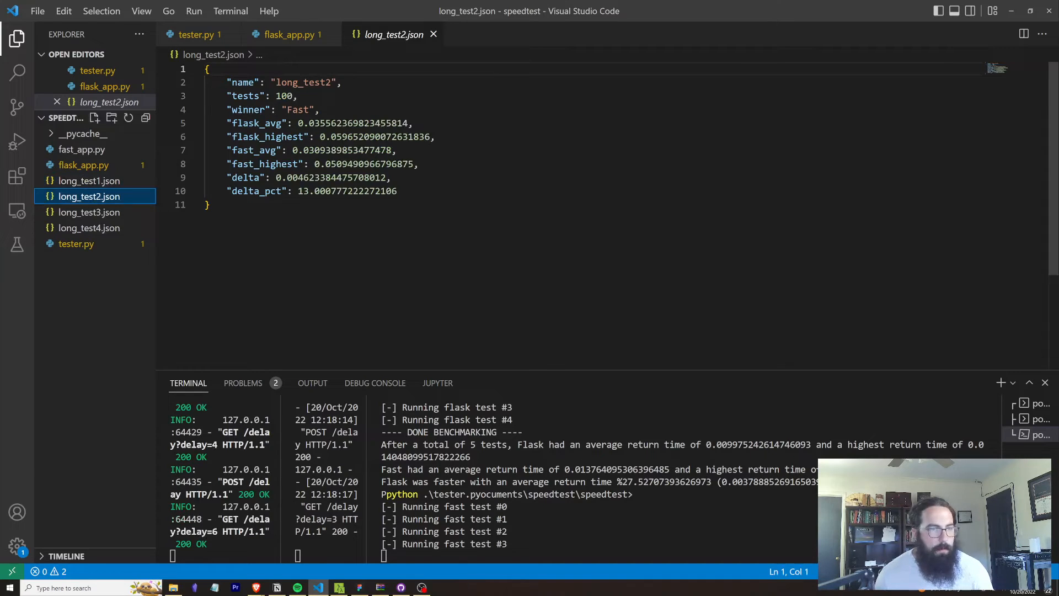
left_click(88, 212)
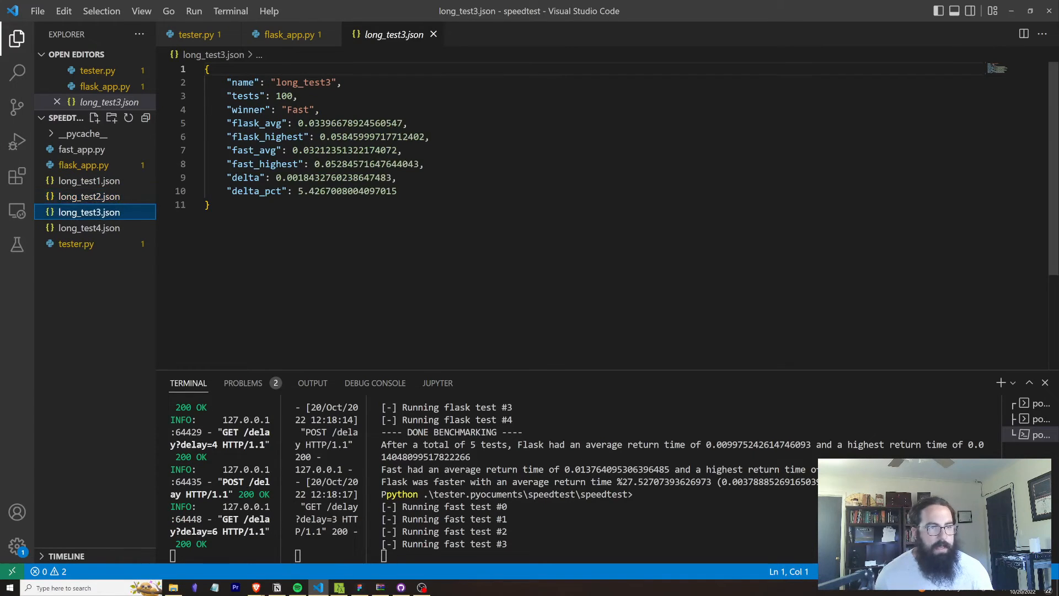
double_click(300, 191)
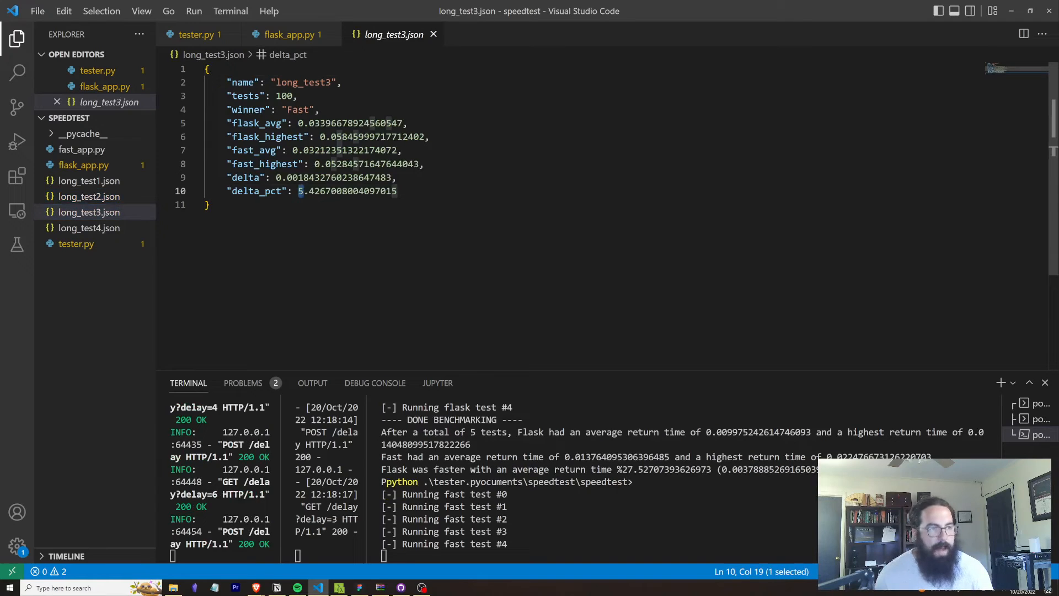
mouse_move(601, 388)
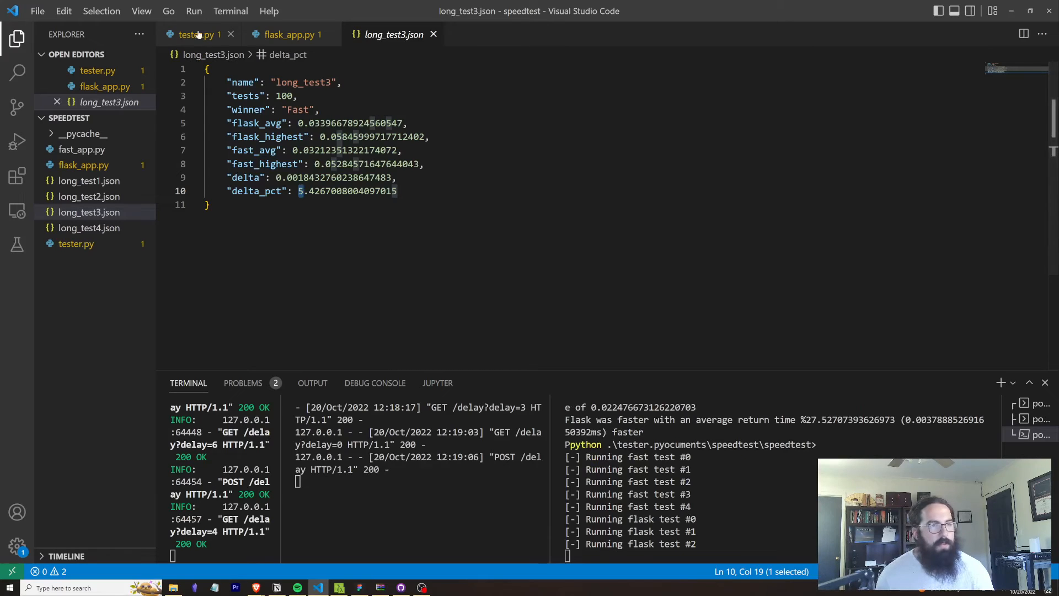
Open long_test4.json and use Format Document to put one field per line.
left_click(195, 34)
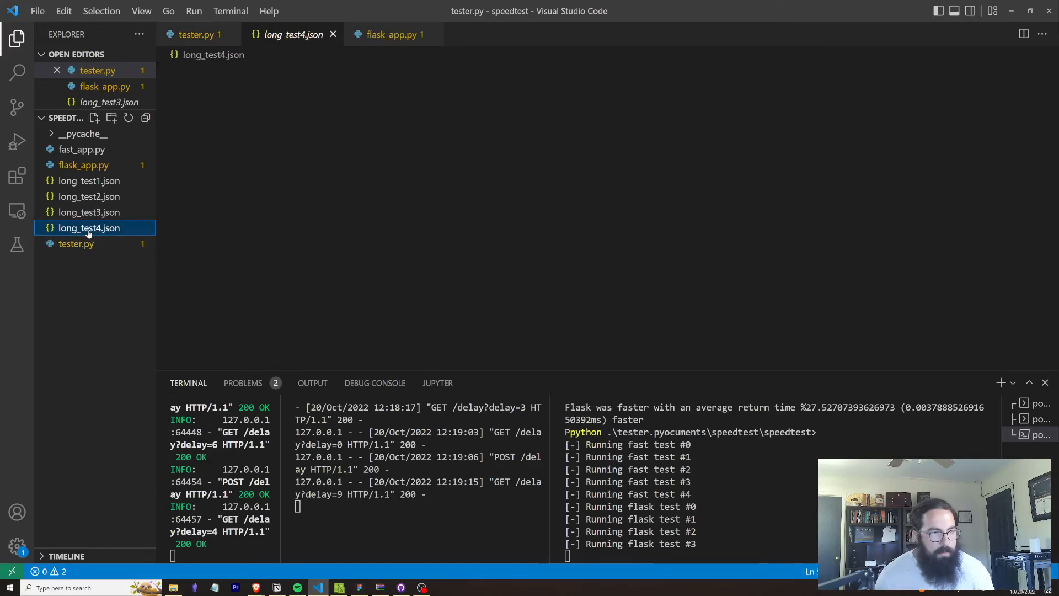
double_click(88, 228)
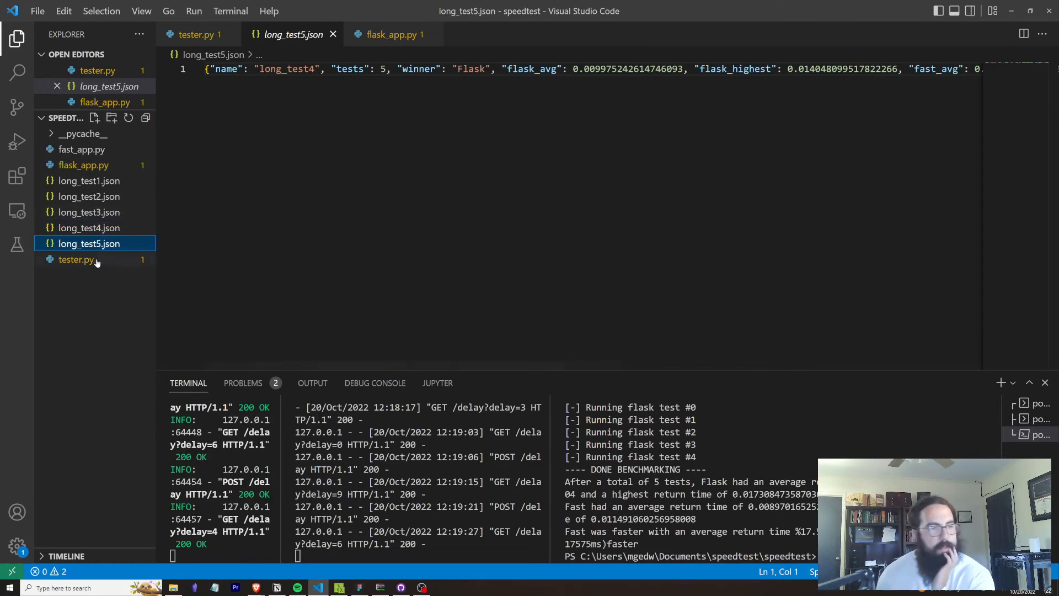
left_click(88, 228)
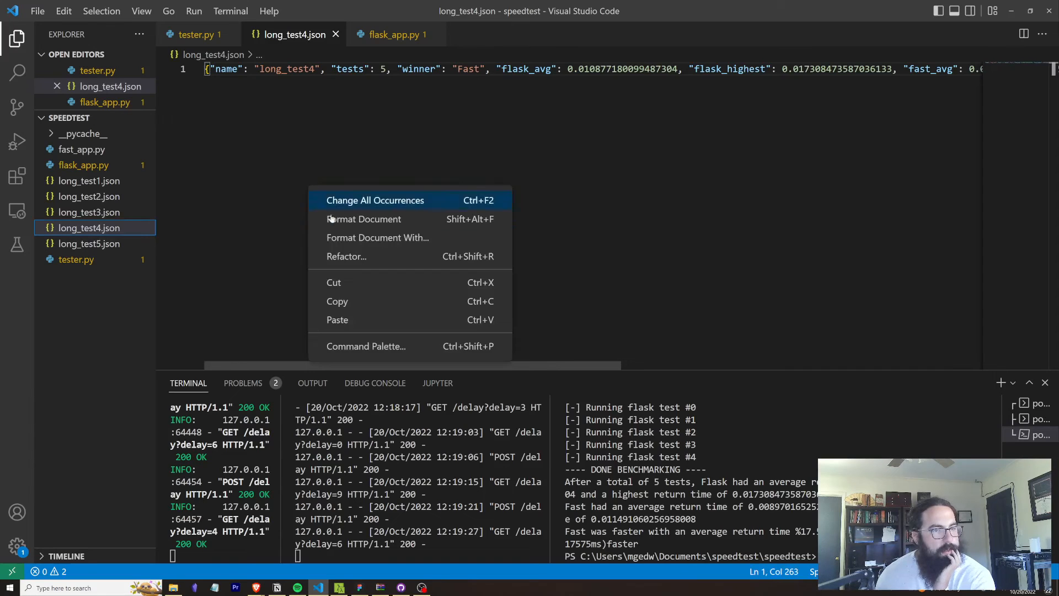
mouse_move(363, 219)
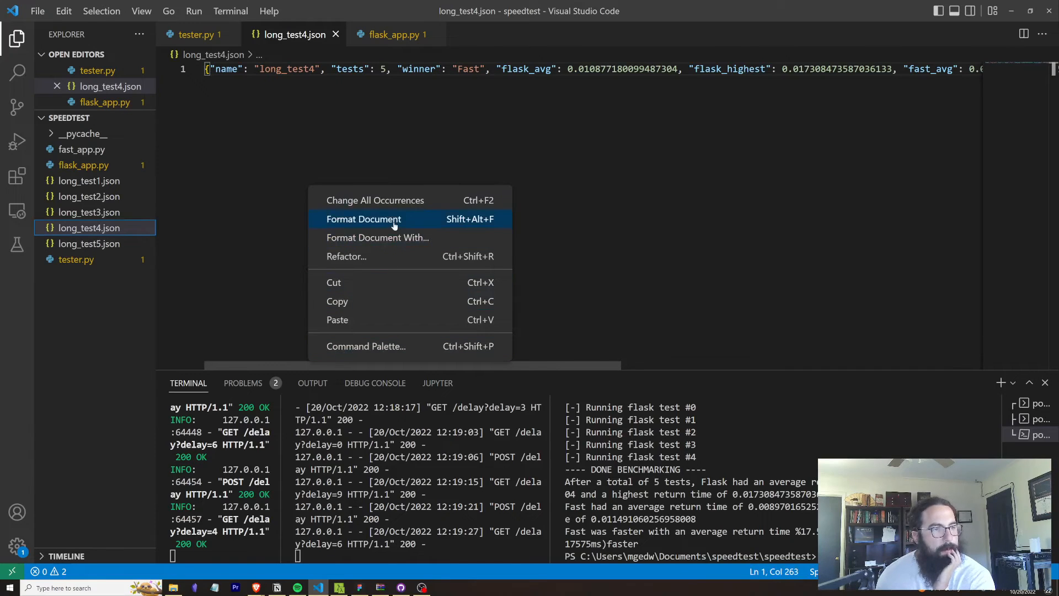
left_click(363, 219)
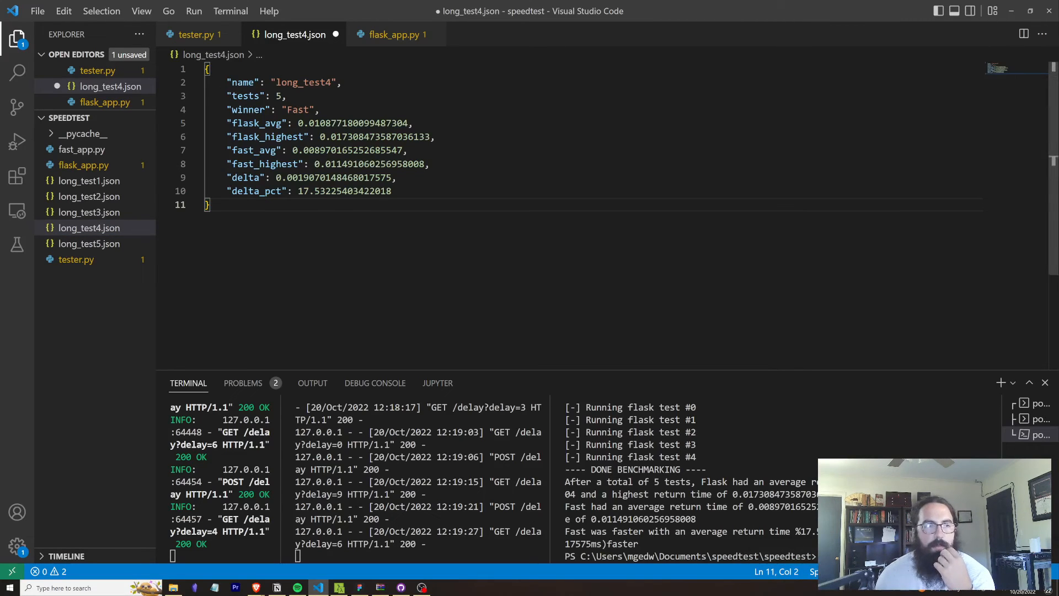
mouse_move(243, 382)
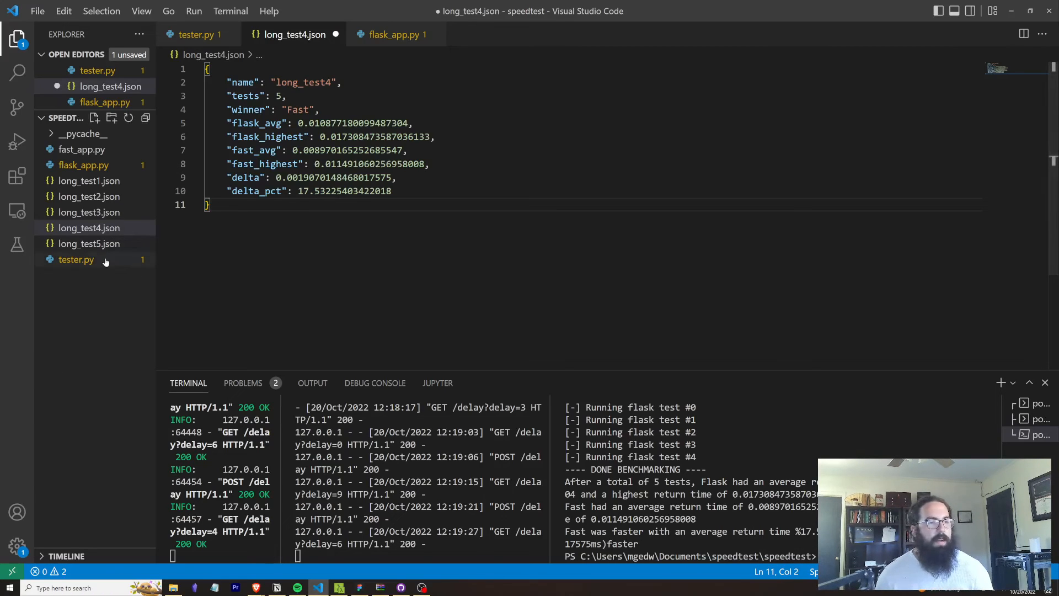
Open another results file, then long_test2.json showing Fast winning by about 13%.
left_click(89, 259)
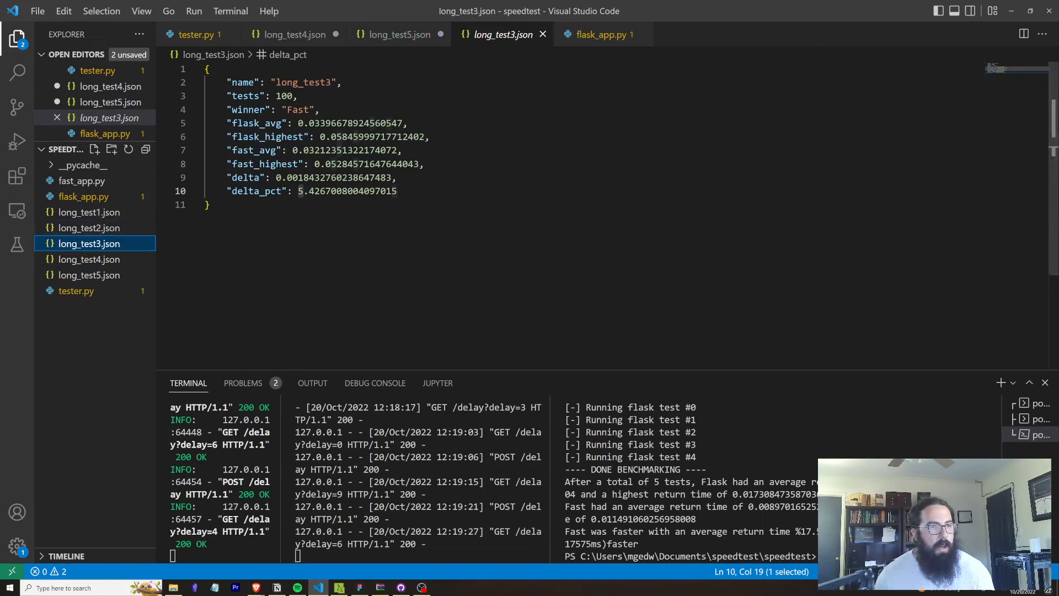
mouse_move(608, 34)
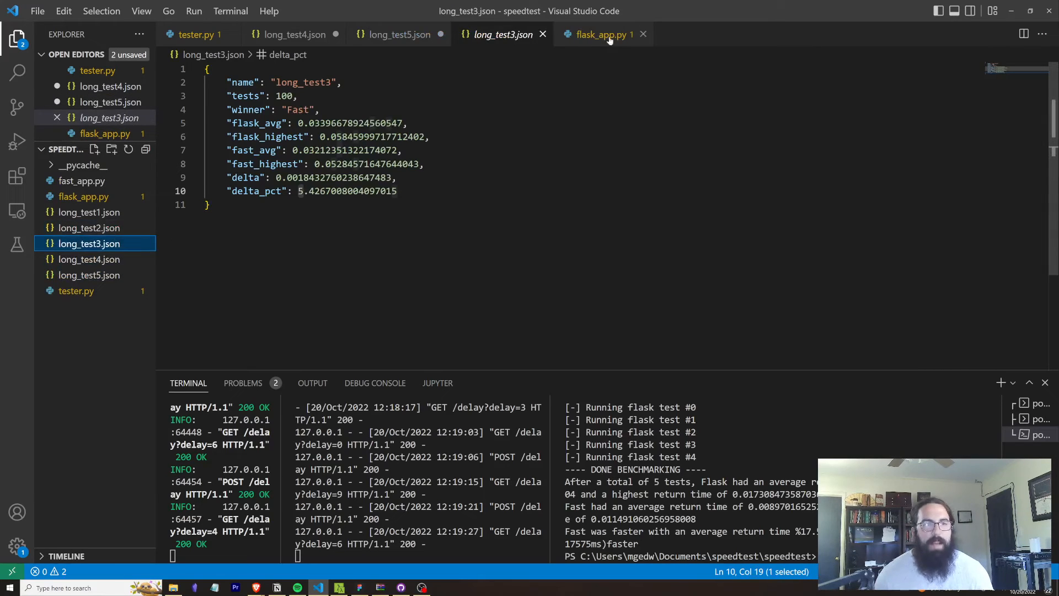
left_click(88, 228)
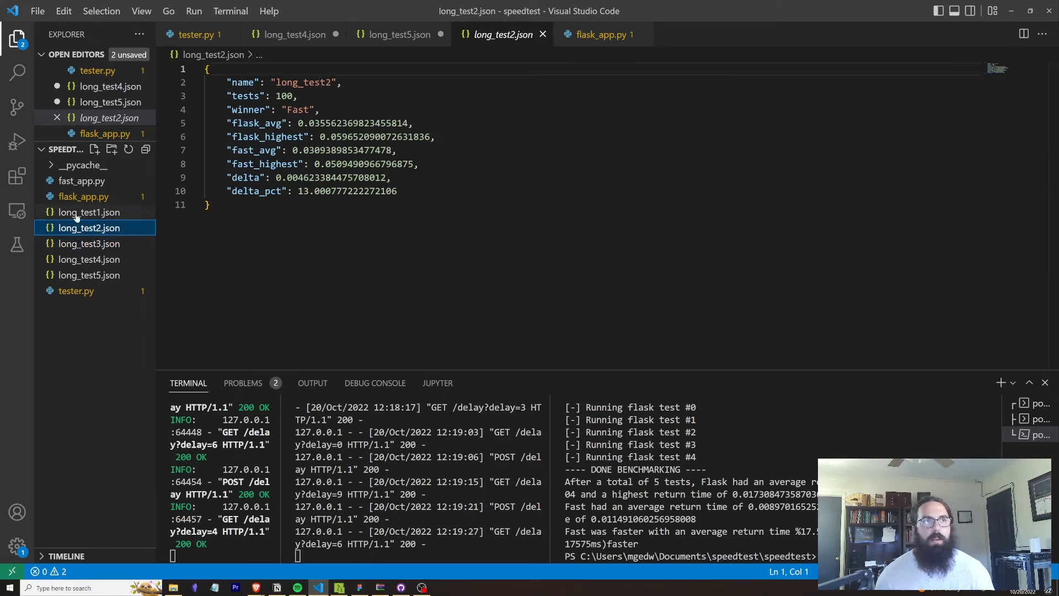
mouse_move(88, 227)
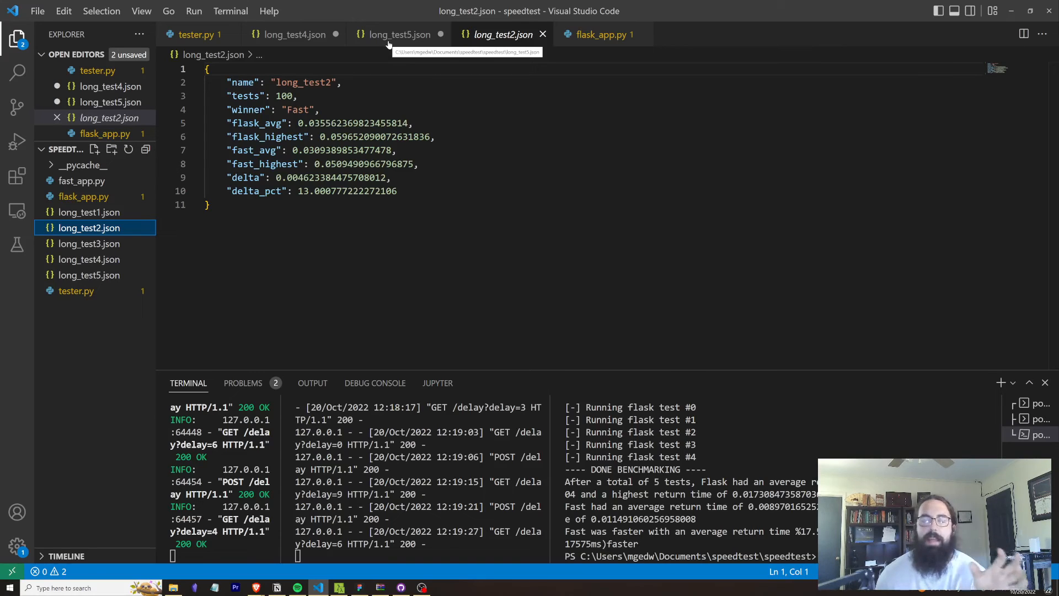
mouse_move(388, 53)
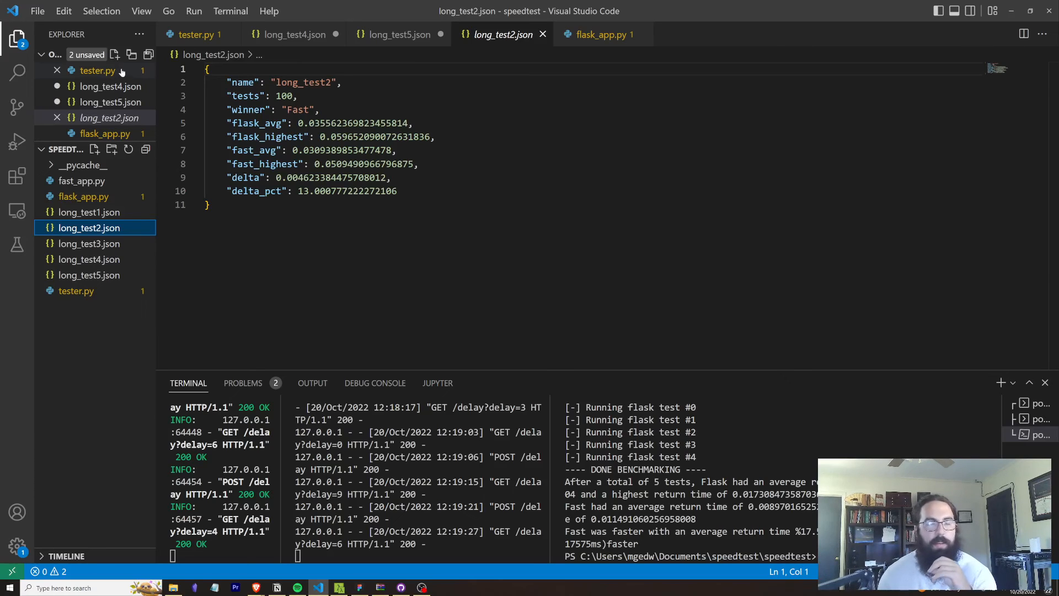
Browse long_test5.json and long_test2.json, ending on long_test1.json (FastAPI wins, delta_pct ≈35.4).
left_click(76, 54)
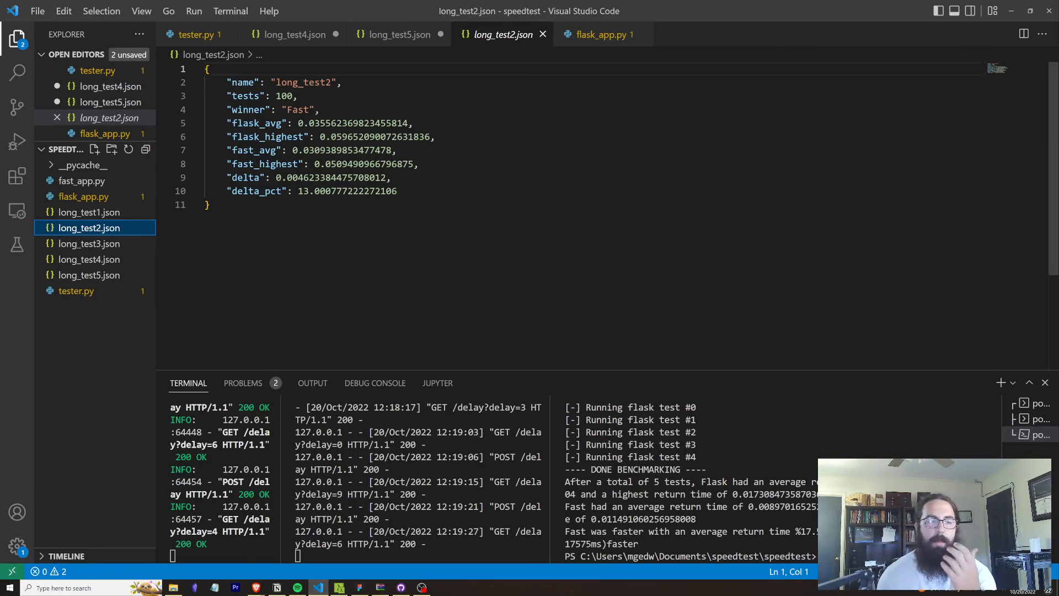
left_click(313, 110)
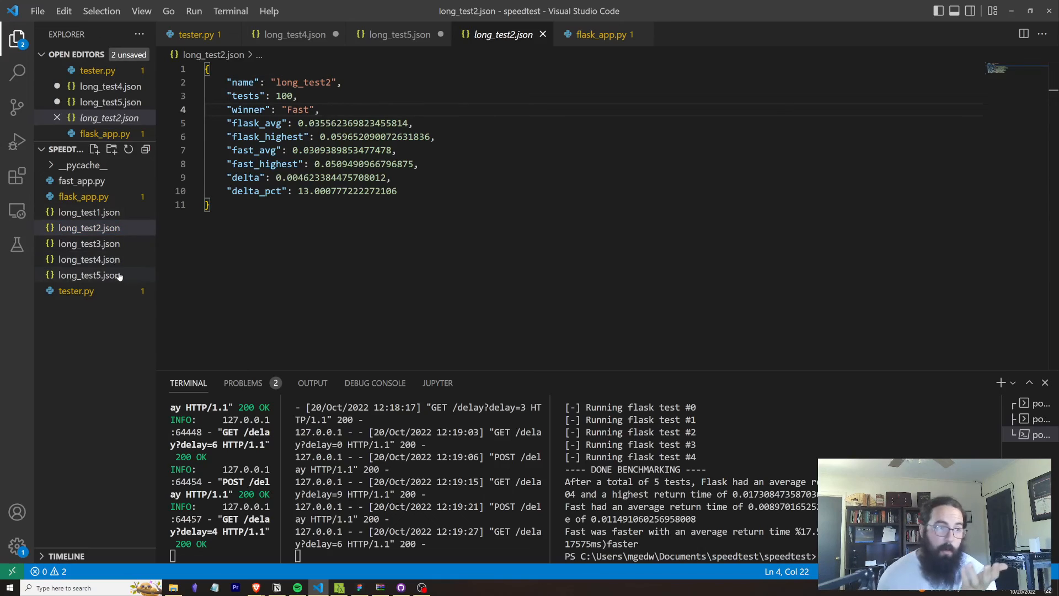
left_click(88, 275)
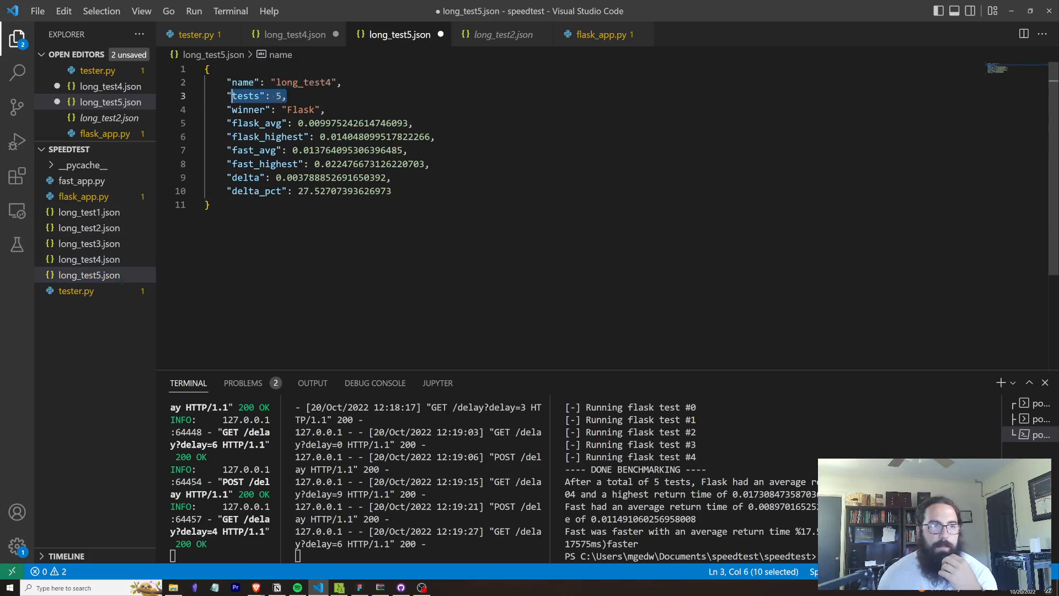
left_click(88, 274)
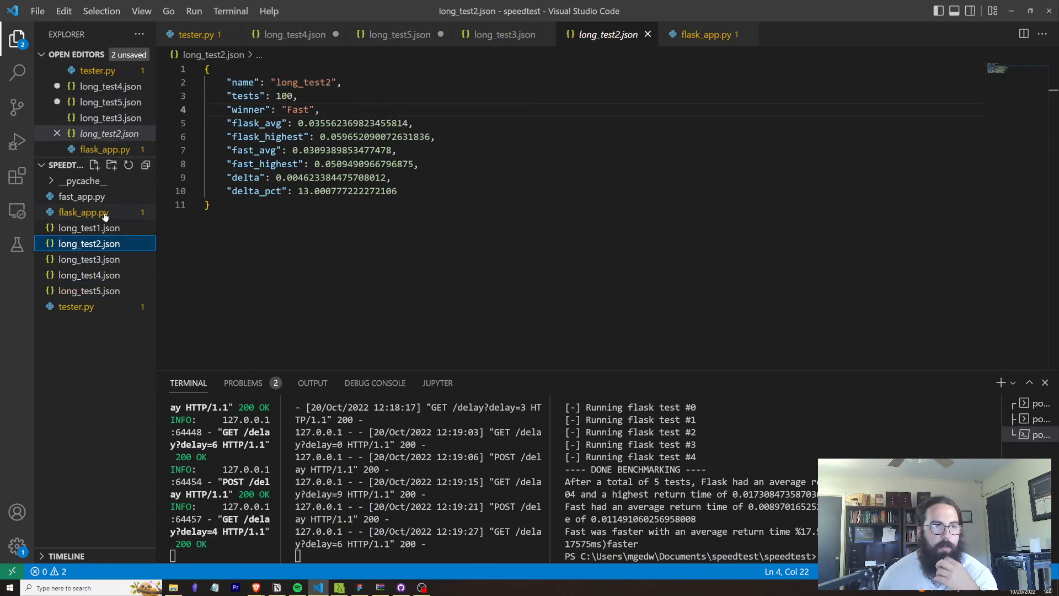
left_click(87, 228)
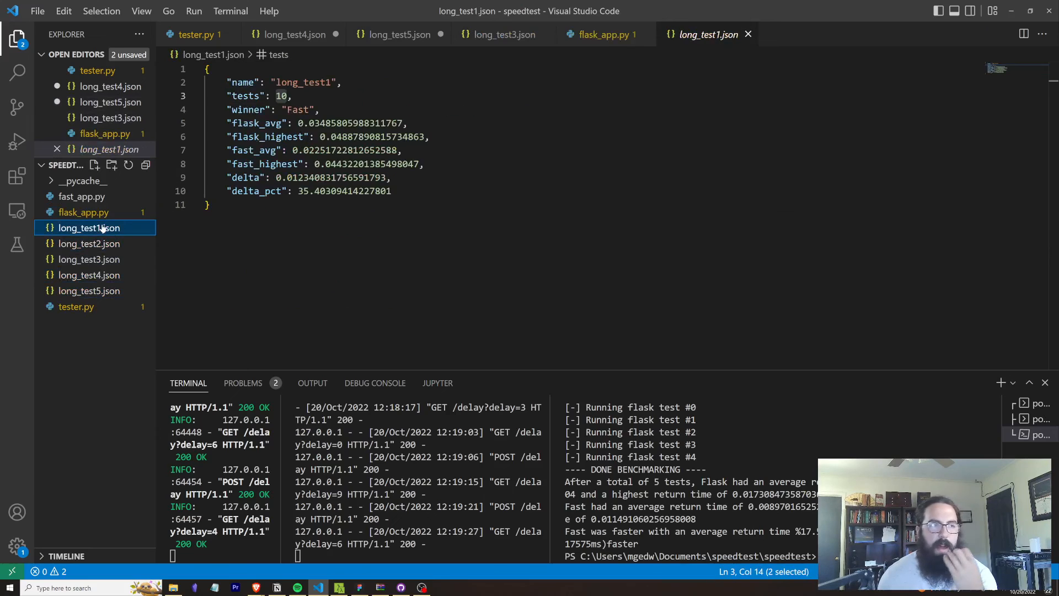
mouse_move(81, 228)
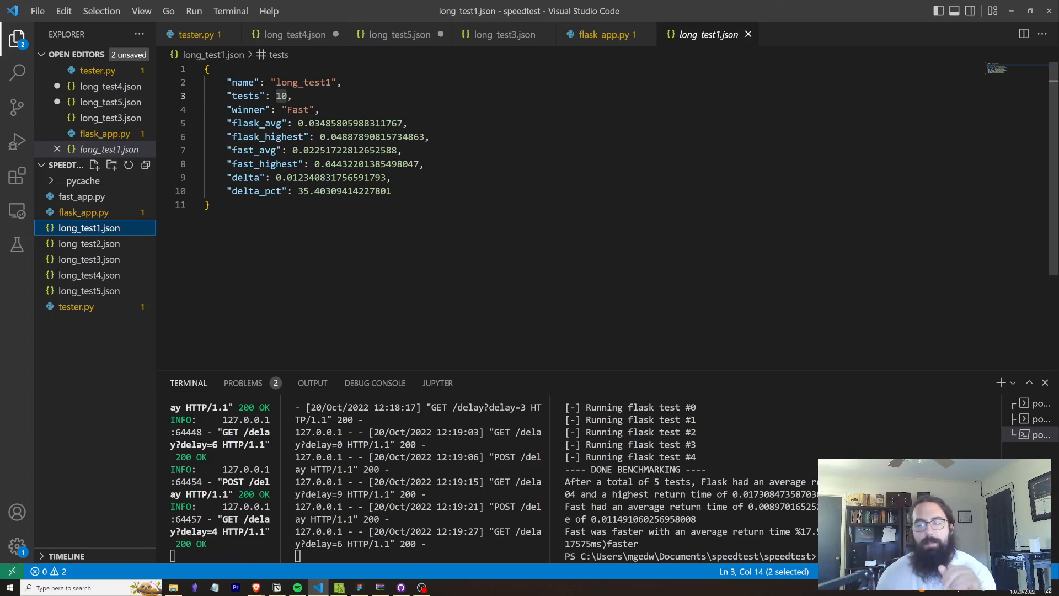
mouse_move(161, 130)
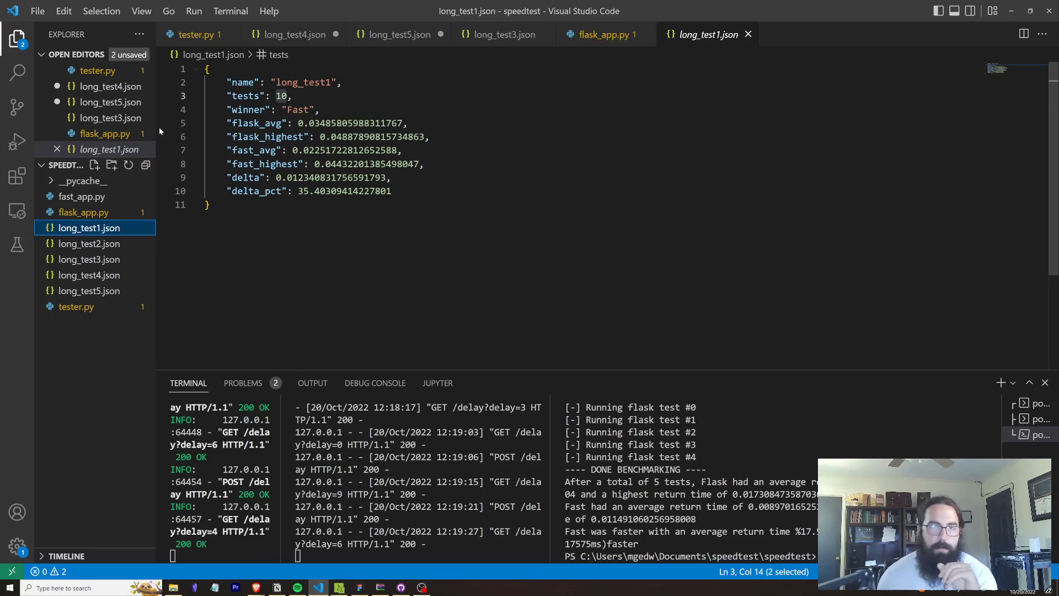